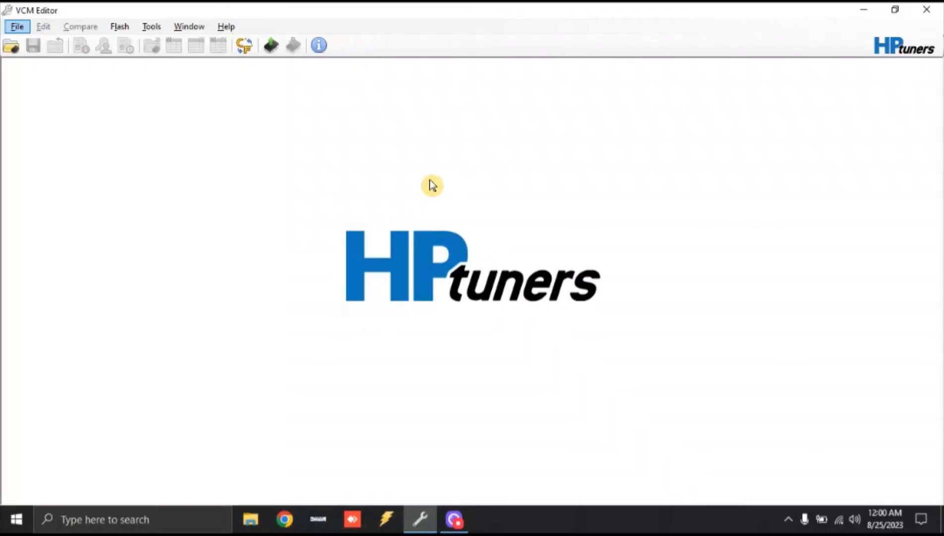
{"action": "mouse_move", "coordinate": [396, 175]}
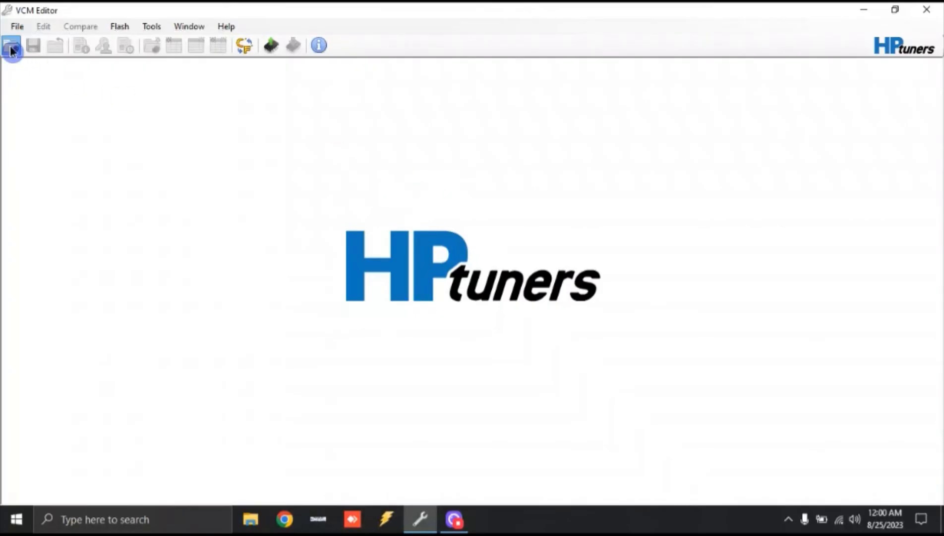
Step: Load the '2005 GMC Sierra 5.3 Stock' tune and go to its engine calibration section
{"action": "left_click", "coordinate": [11, 46]}
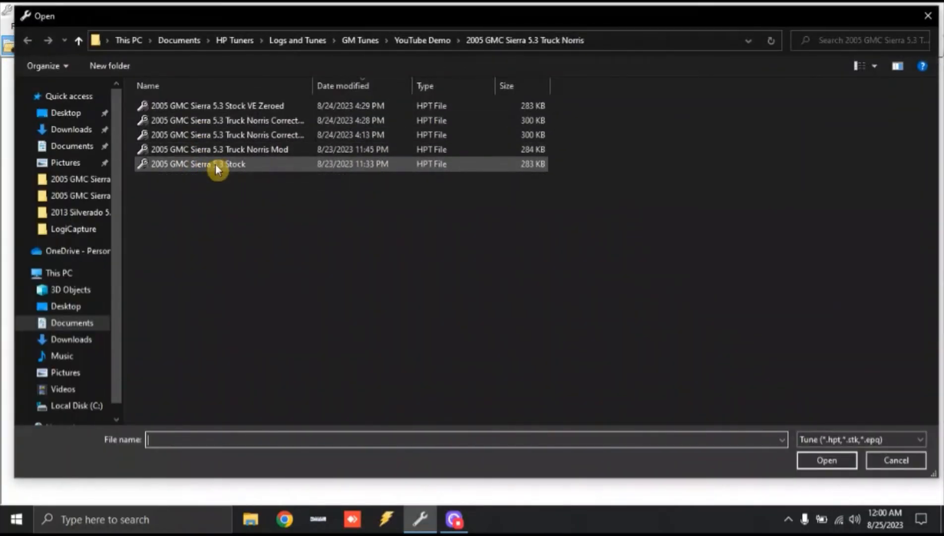
{"action": "double_click", "coordinate": [199, 164]}
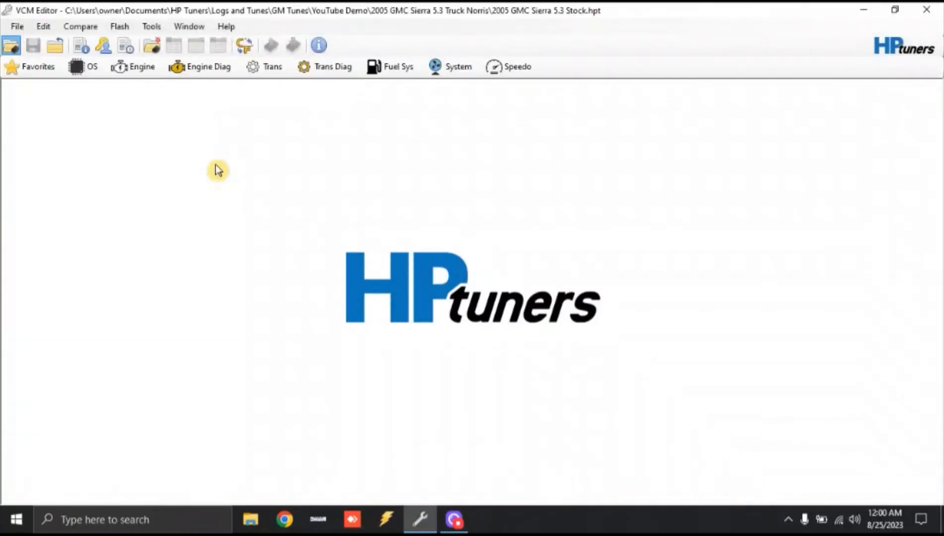
{"action": "left_click", "coordinate": [135, 66]}
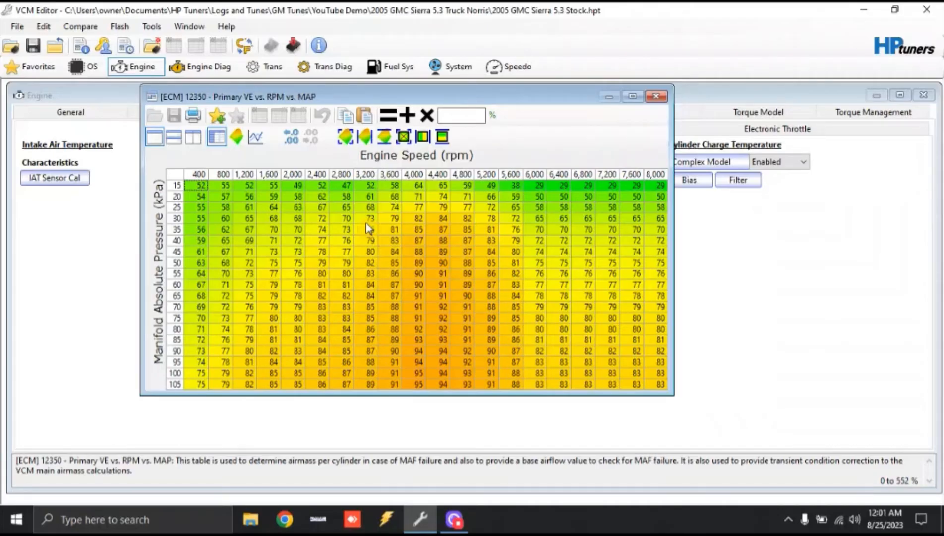
{"action": "mouse_move", "coordinate": [210, 268]}
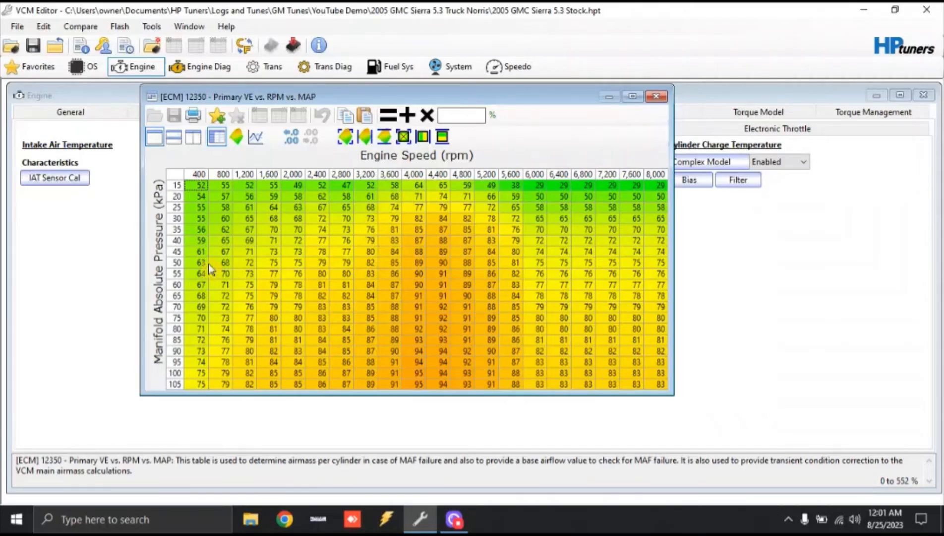
{"action": "mouse_move", "coordinate": [190, 282]}
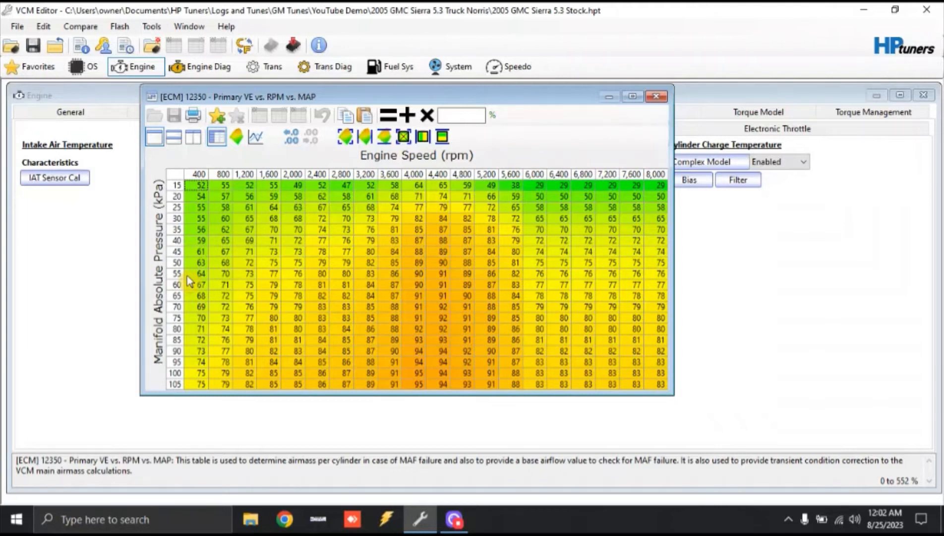
{"action": "mouse_move", "coordinate": [220, 235]}
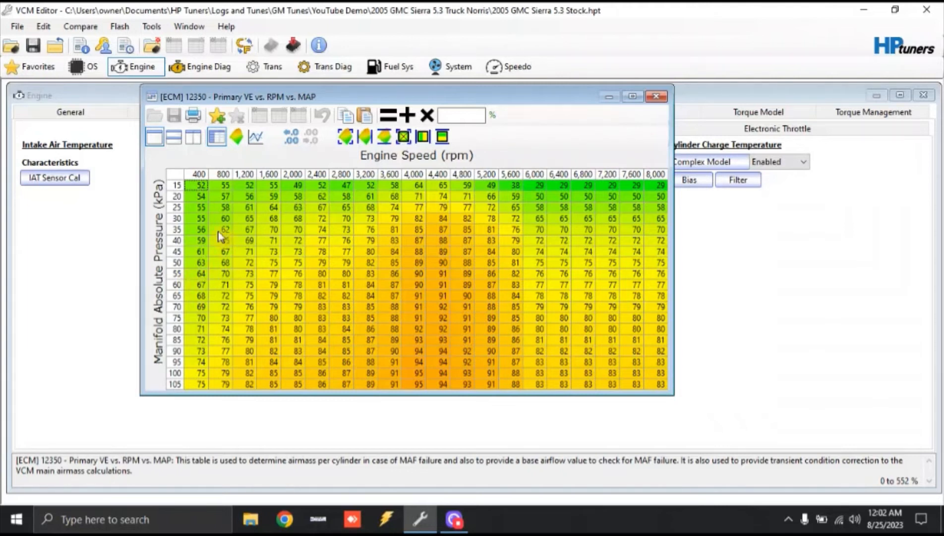
{"action": "mouse_move", "coordinate": [208, 234]}
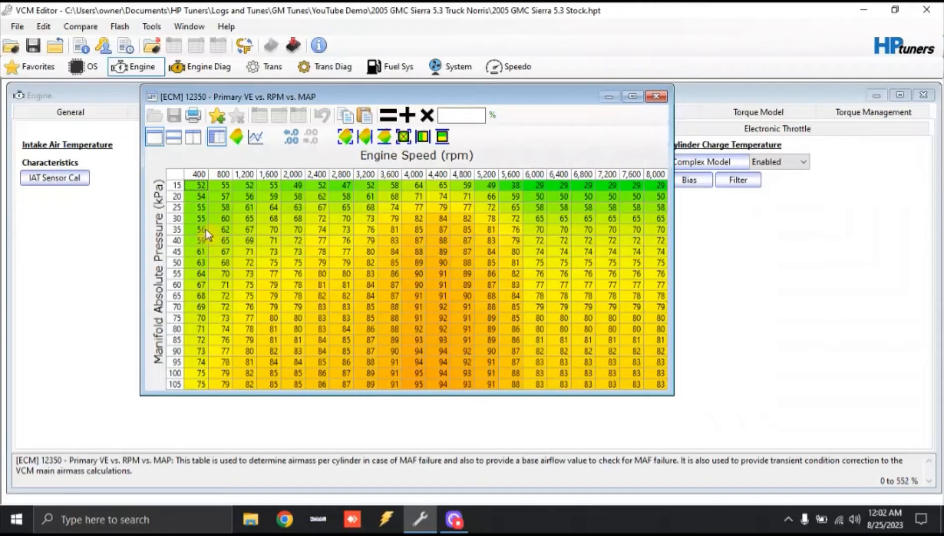
{"action": "mouse_move", "coordinate": [210, 240]}
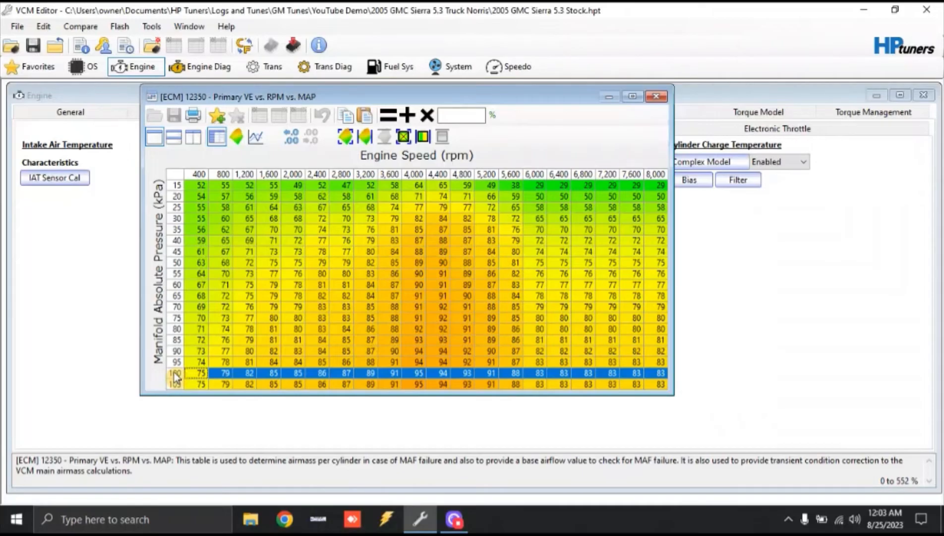
{"action": "mouse_move", "coordinate": [277, 273]}
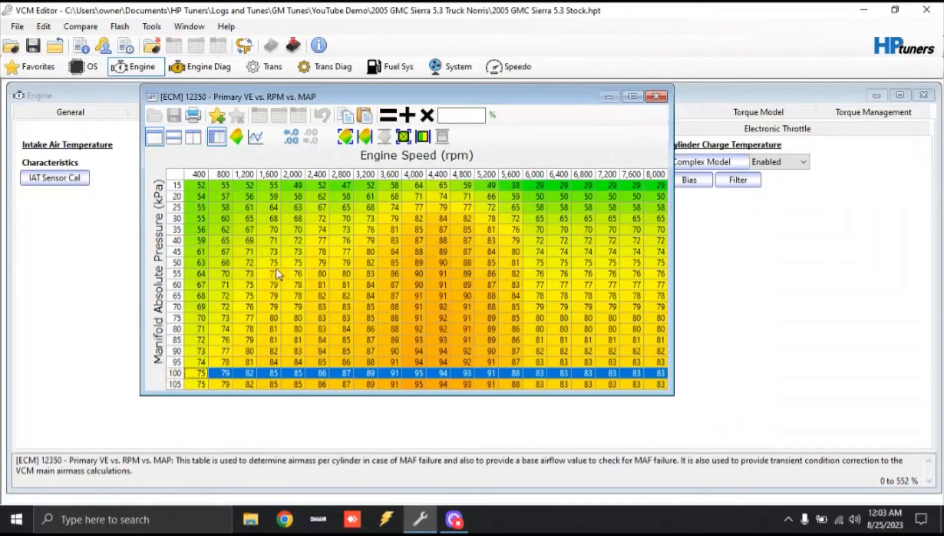
{"action": "mouse_move", "coordinate": [242, 249]}
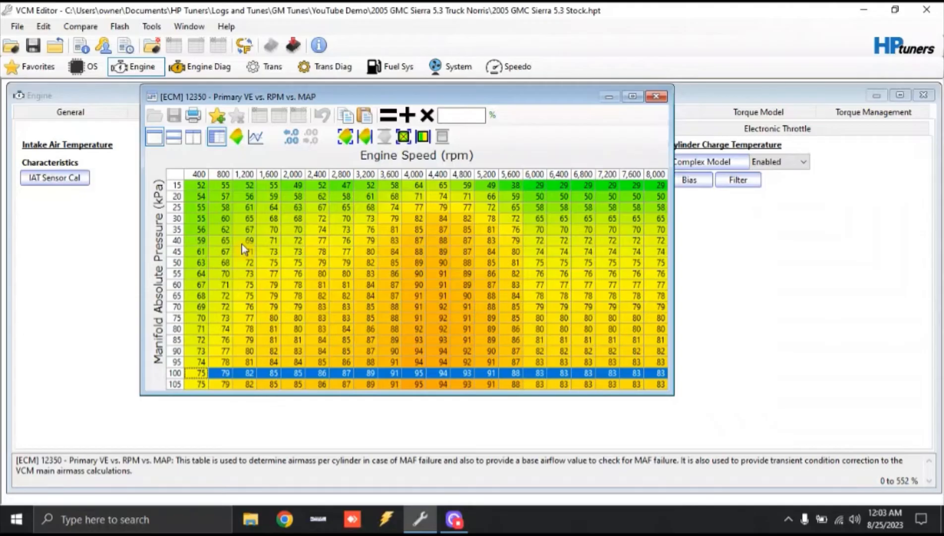
{"action": "mouse_move", "coordinate": [259, 249]}
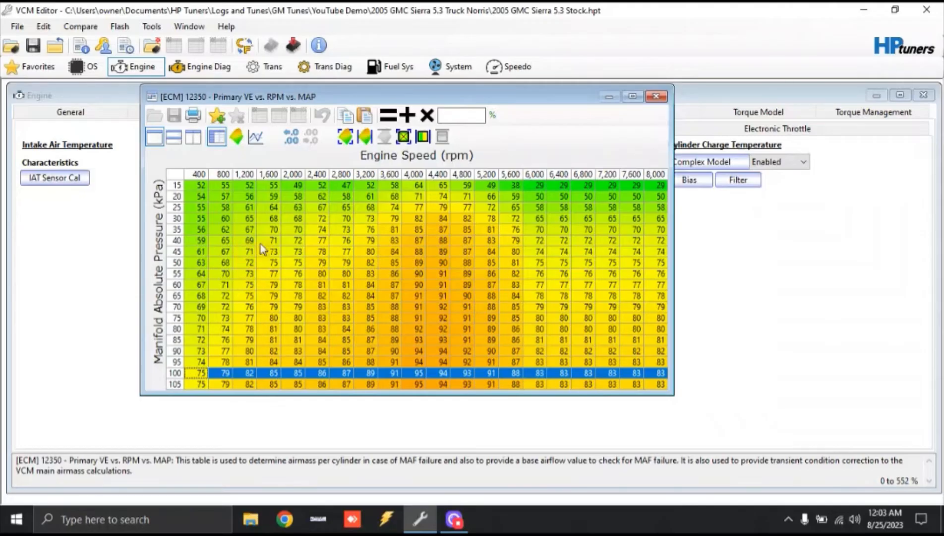
{"action": "mouse_move", "coordinate": [209, 241]}
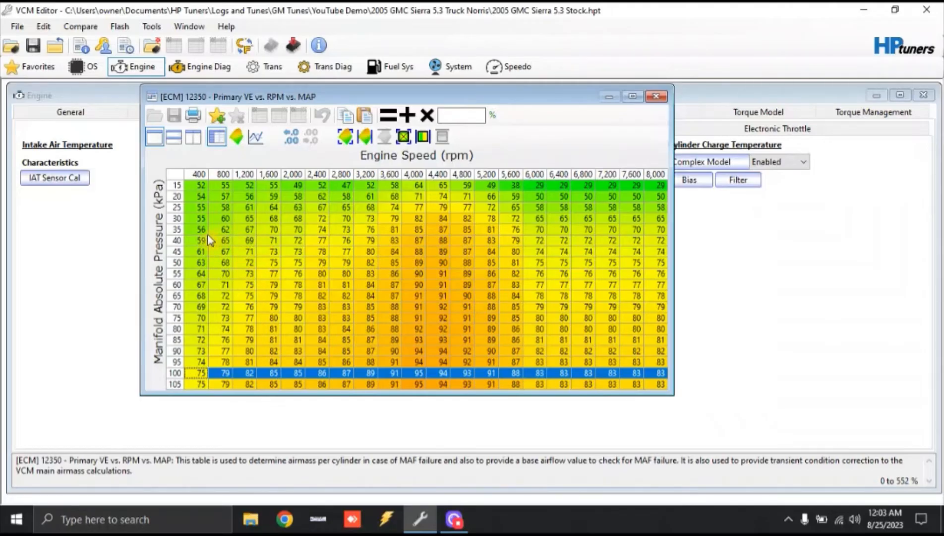
{"action": "mouse_move", "coordinate": [285, 360]}
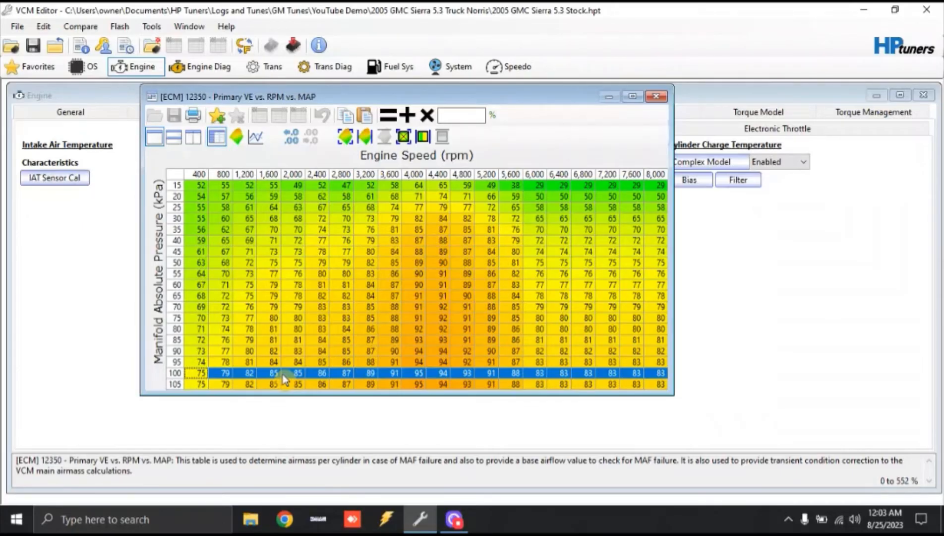
{"action": "mouse_move", "coordinate": [319, 381]}
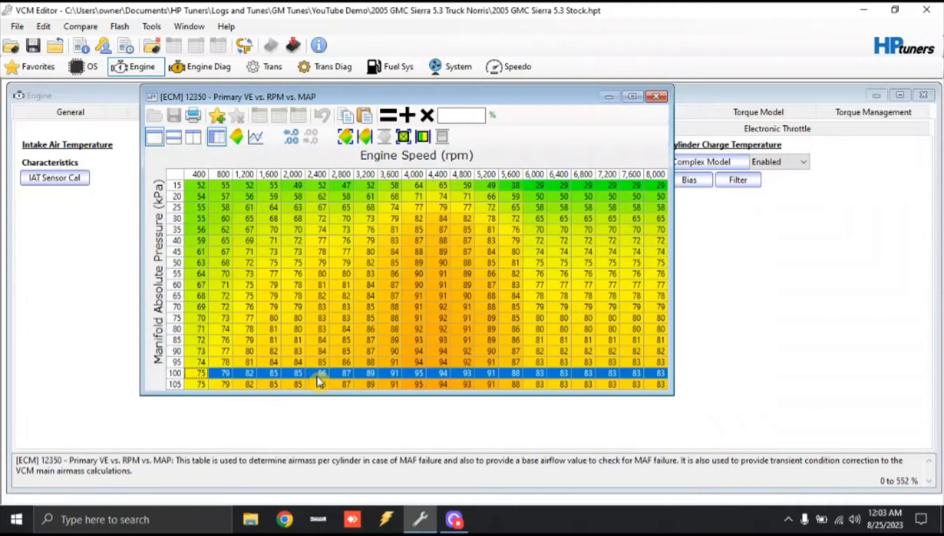
{"action": "mouse_move", "coordinate": [355, 377]}
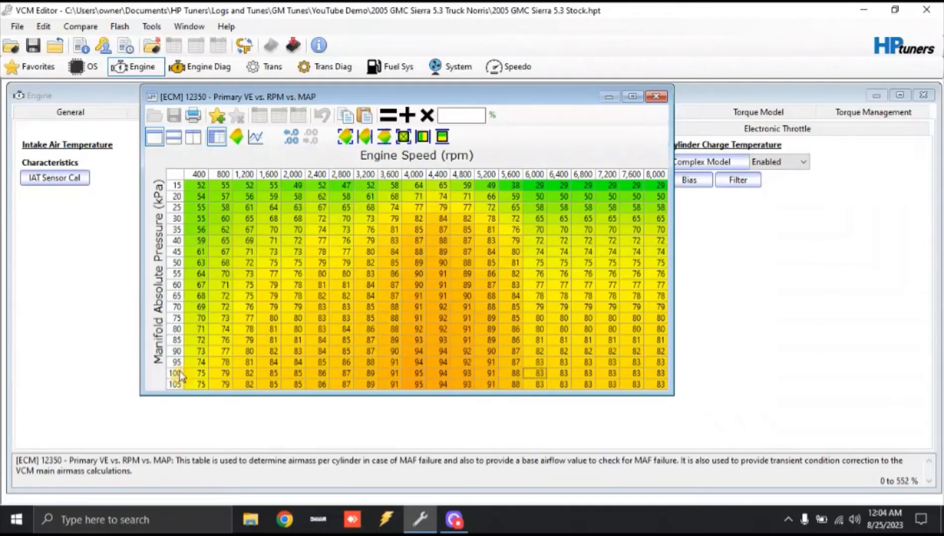
{"action": "left_click", "coordinate": [175, 373]}
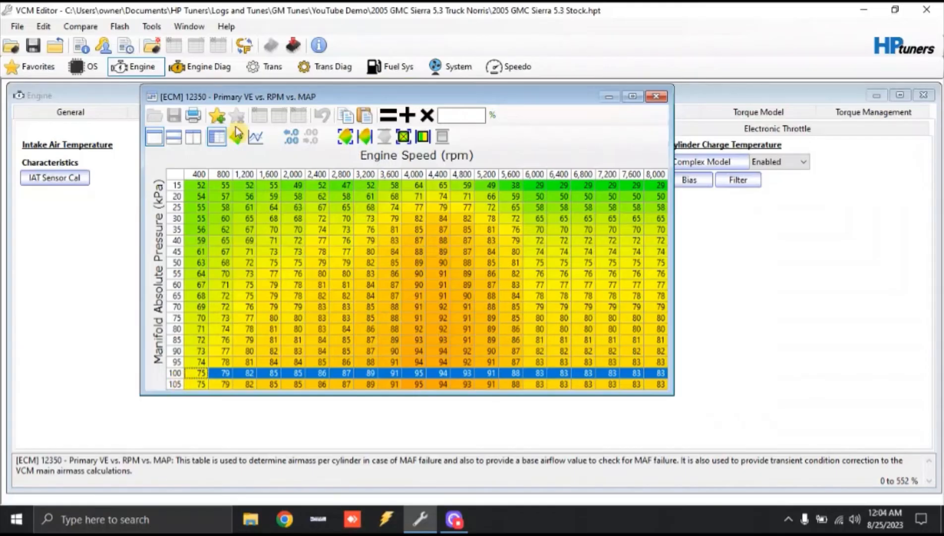
Step: Switch the stock Primary VE table to a 2D line chart against engine speed
{"action": "left_click", "coordinate": [255, 137]}
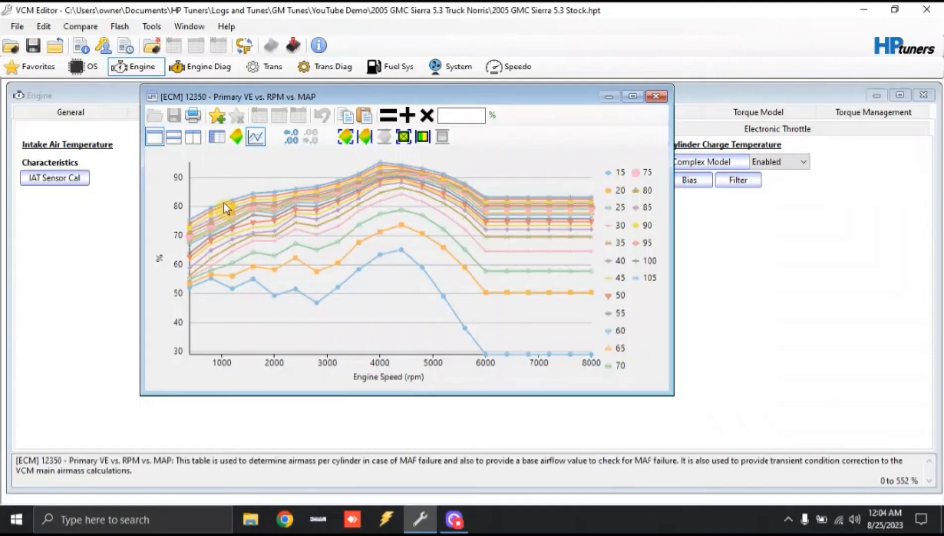
{"action": "mouse_move", "coordinate": [322, 189]}
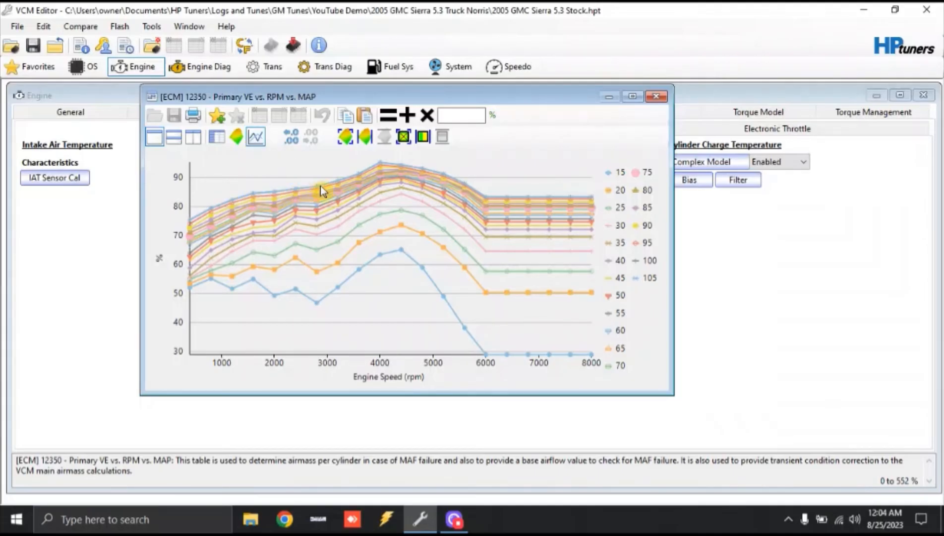
{"action": "mouse_move", "coordinate": [376, 169]}
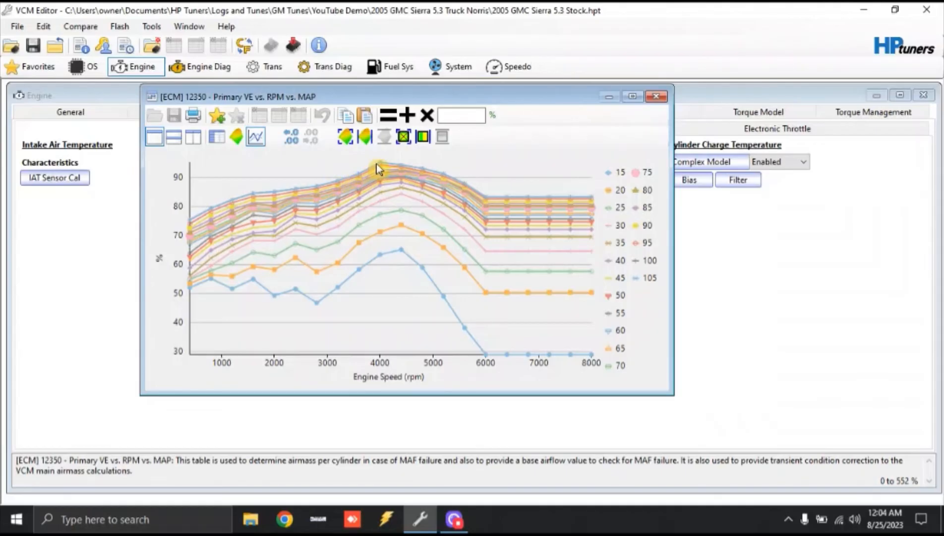
{"action": "mouse_move", "coordinate": [409, 168]}
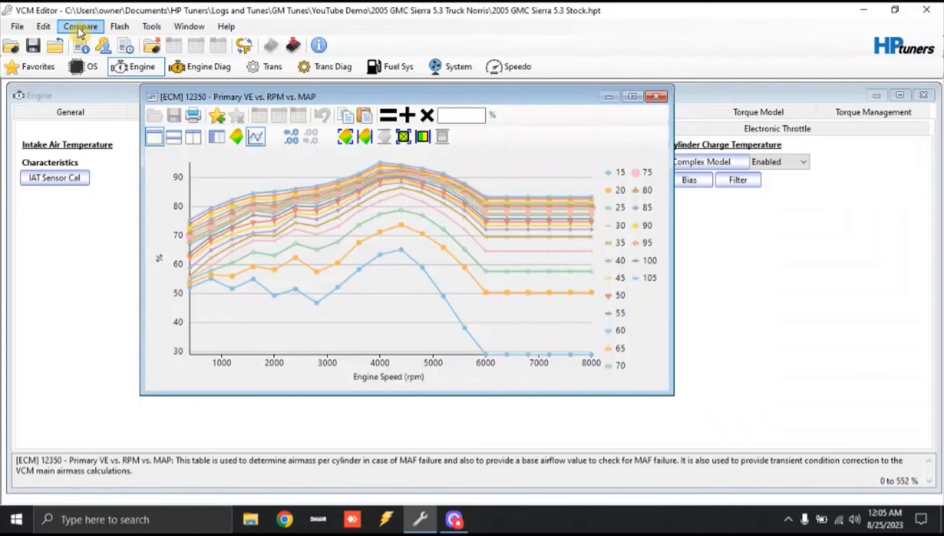
{"action": "left_click", "coordinate": [80, 26]}
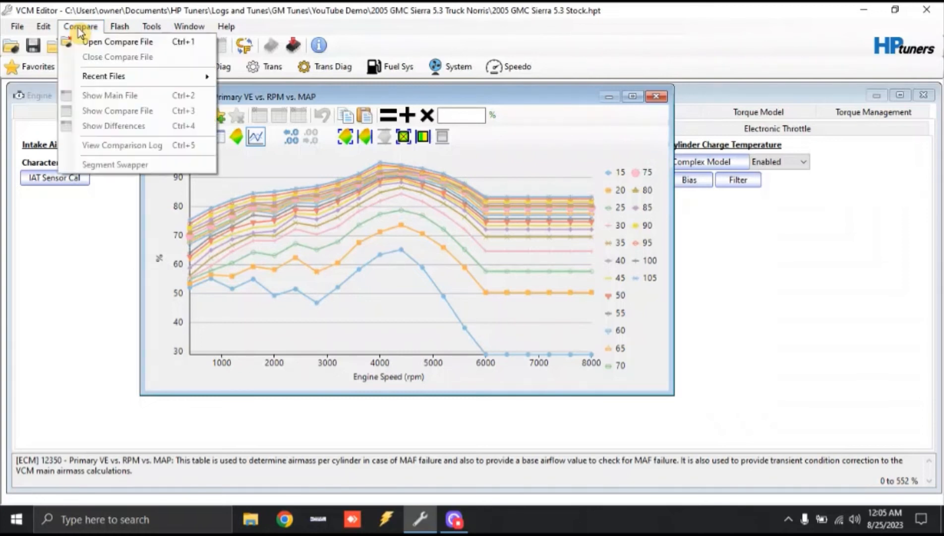
{"action": "left_click", "coordinate": [118, 42]}
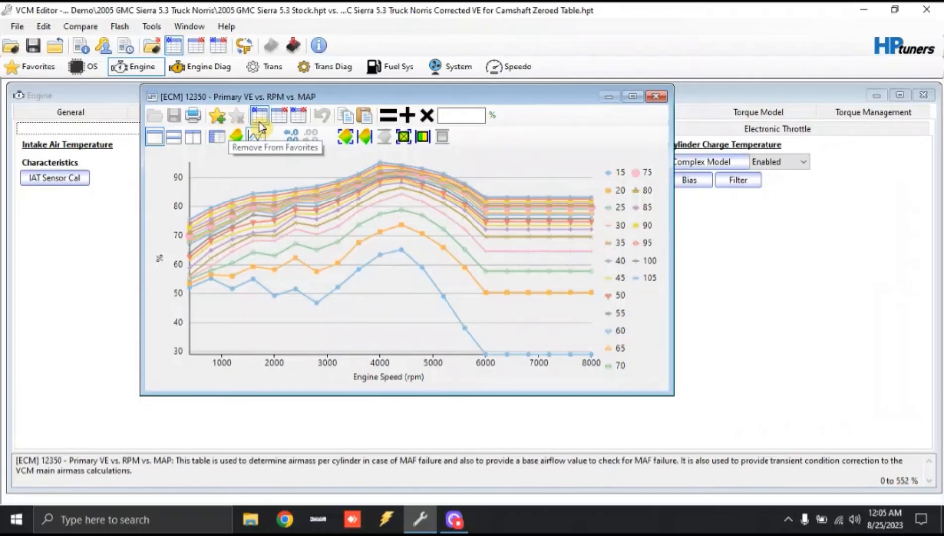
{"action": "mouse_move", "coordinate": [277, 126]}
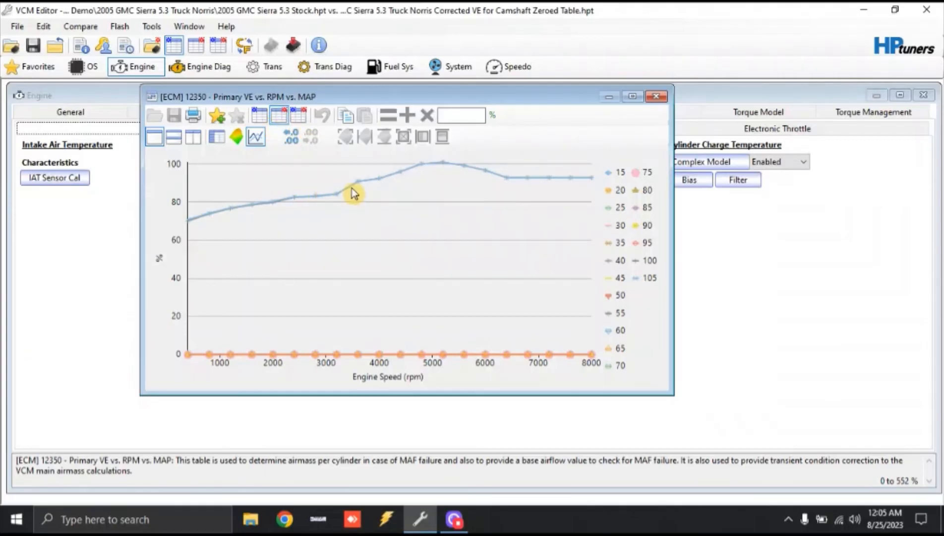
{"action": "mouse_move", "coordinate": [260, 115]}
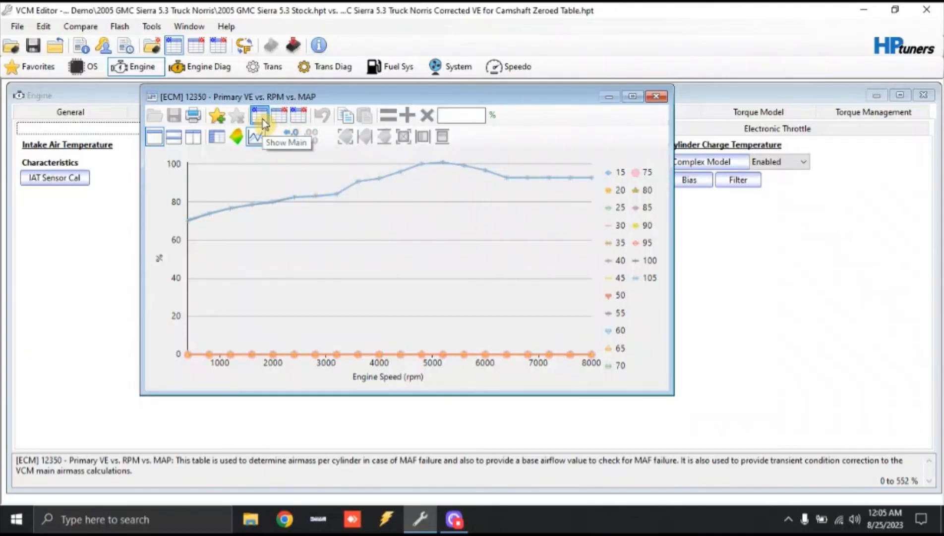
{"action": "mouse_move", "coordinate": [279, 115]}
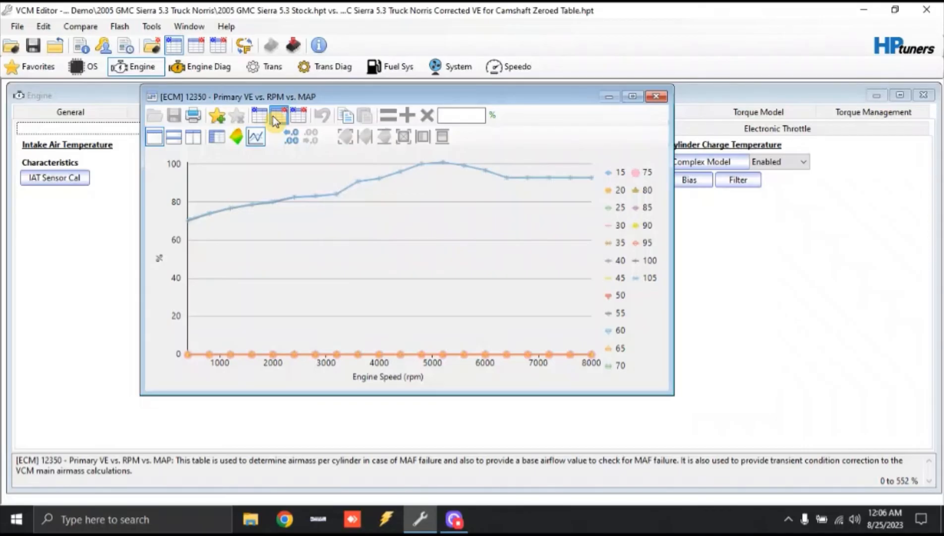
{"action": "mouse_move", "coordinate": [320, 504]}
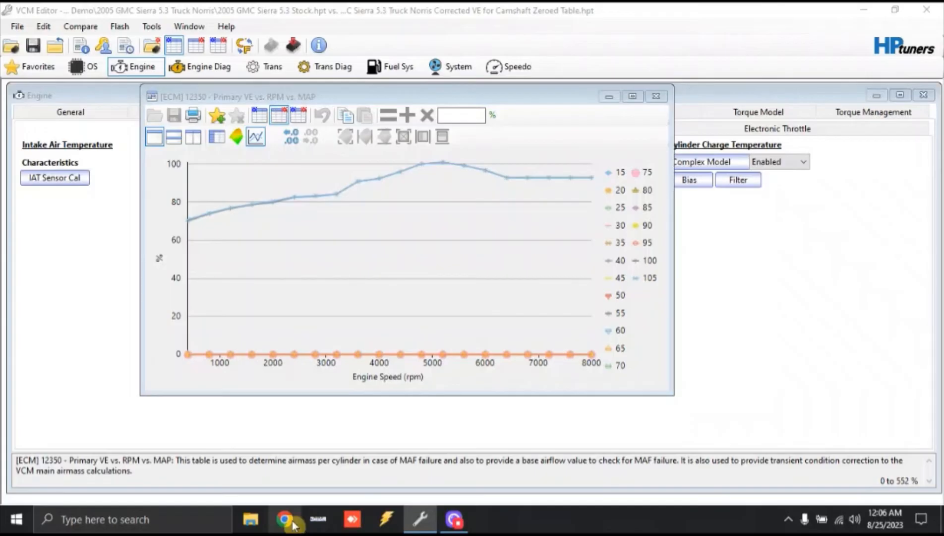
Step: Search briantooleyracing.com for 'truck norris' in Chrome
{"action": "left_click", "coordinate": [284, 519]}
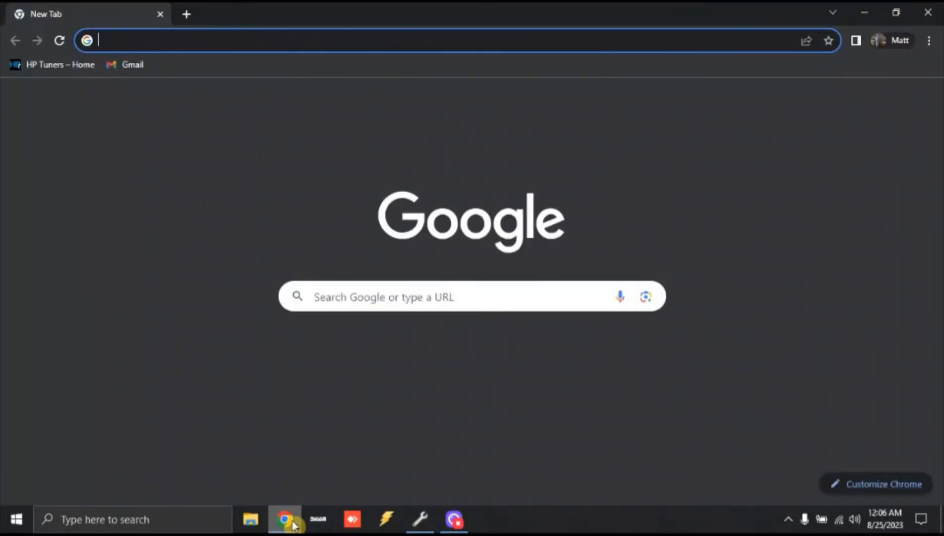
{"action": "type", "text": "bri"}
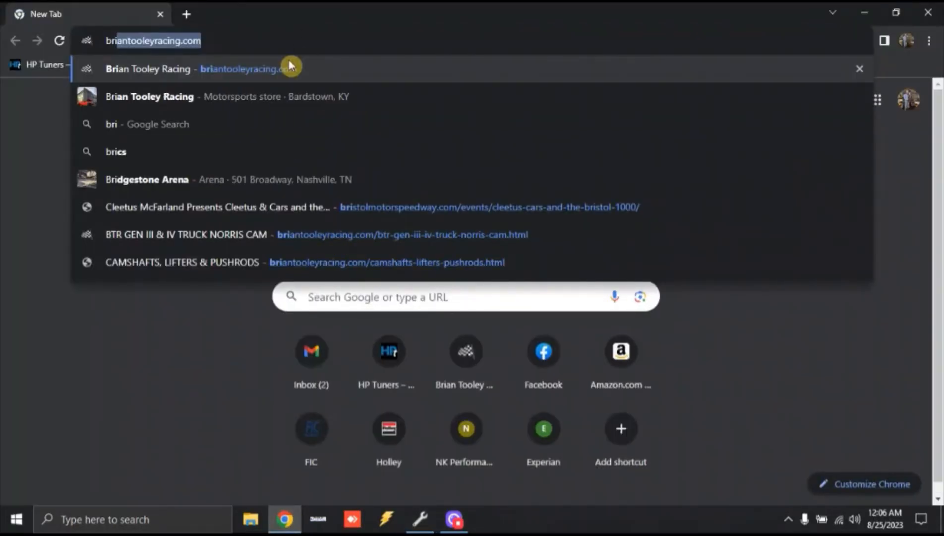
{"action": "left_click", "coordinate": [204, 69]}
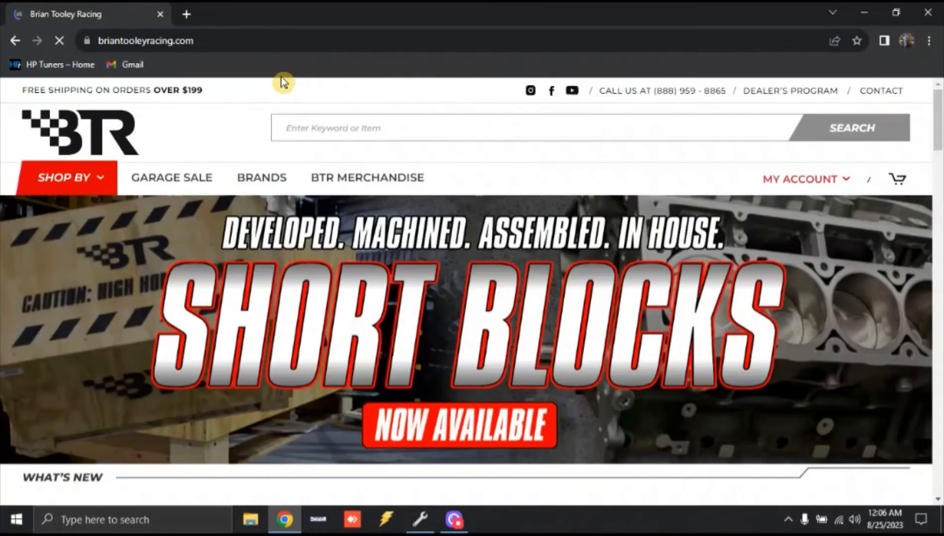
{"action": "type", "text": "truck norri"}
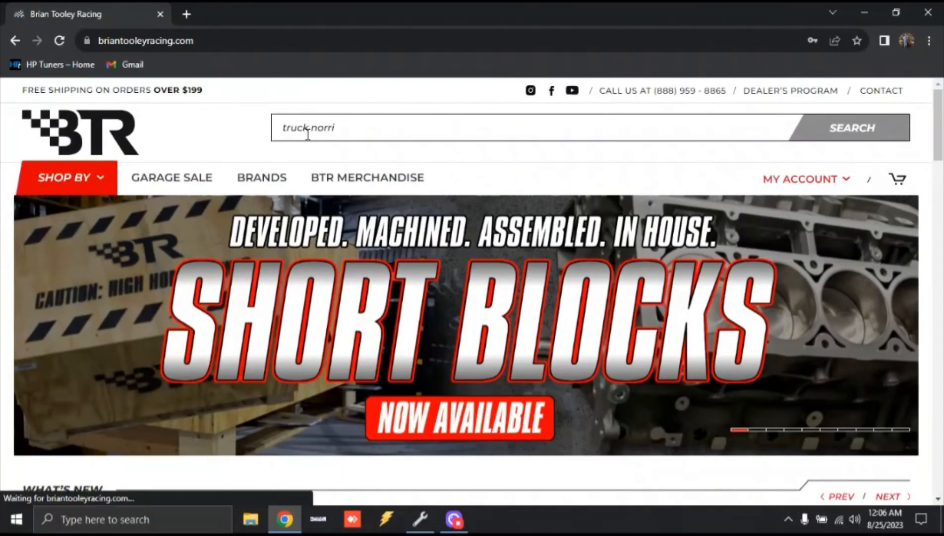
{"action": "left_click", "coordinate": [852, 127]}
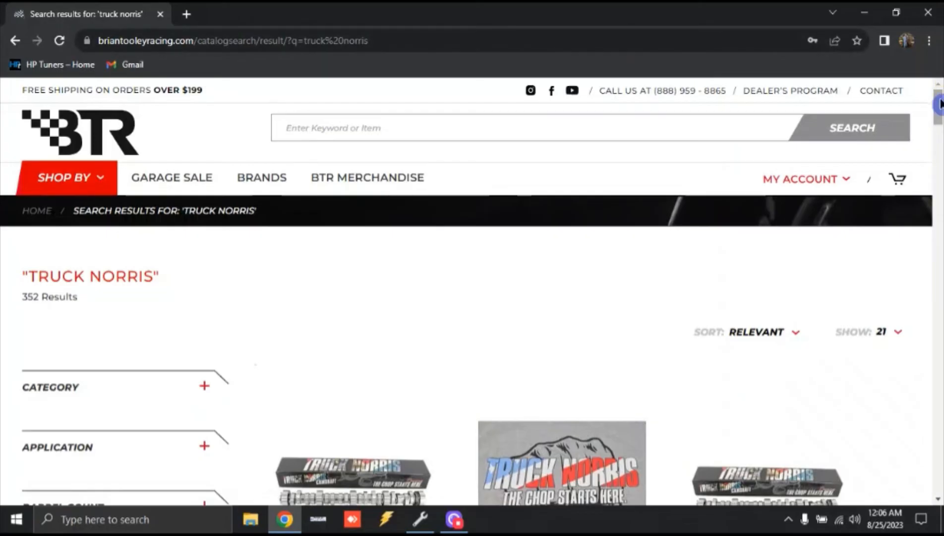
Step: Open the BTR Gen III & IV Truck Norris cam page and scroll to its Corrected Power chart
{"action": "scroll", "scroll_direction": "down", "scroll_amount": 3}
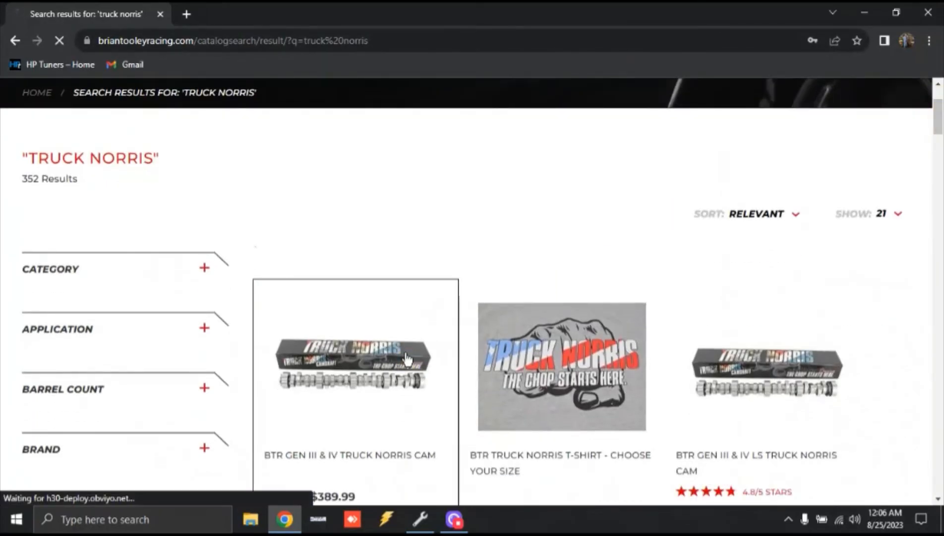
{"action": "left_click", "coordinate": [356, 361]}
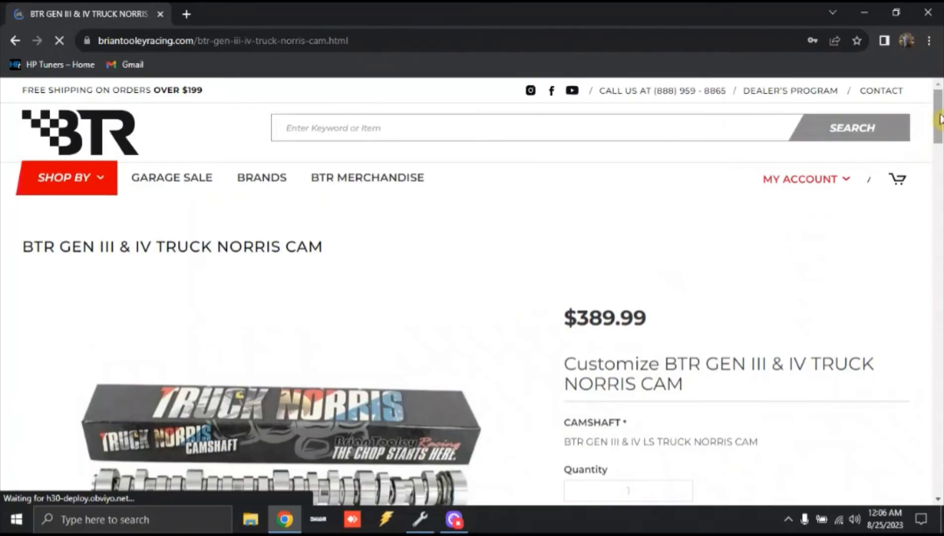
{"action": "scroll", "scroll_direction": "down", "scroll_amount": 3}
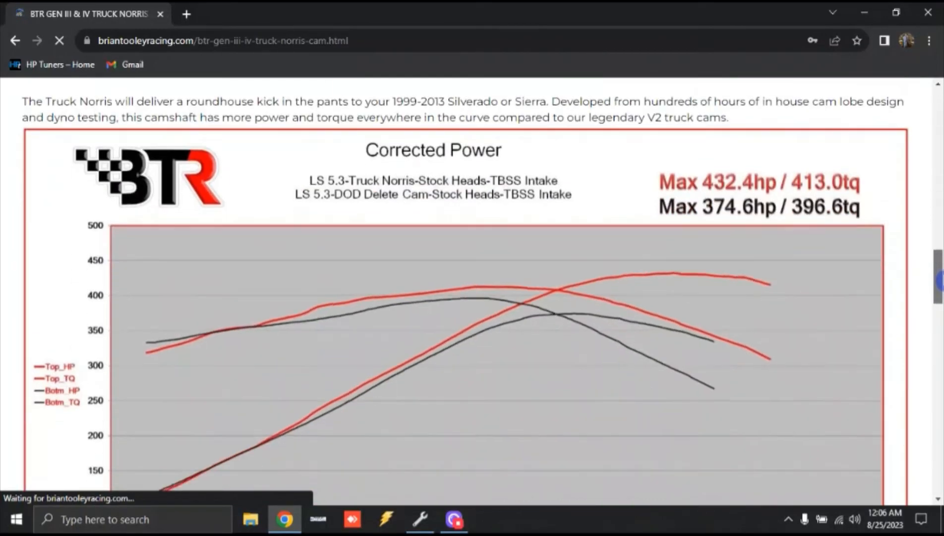
{"action": "scroll", "scroll_direction": "down", "scroll_amount": 3}
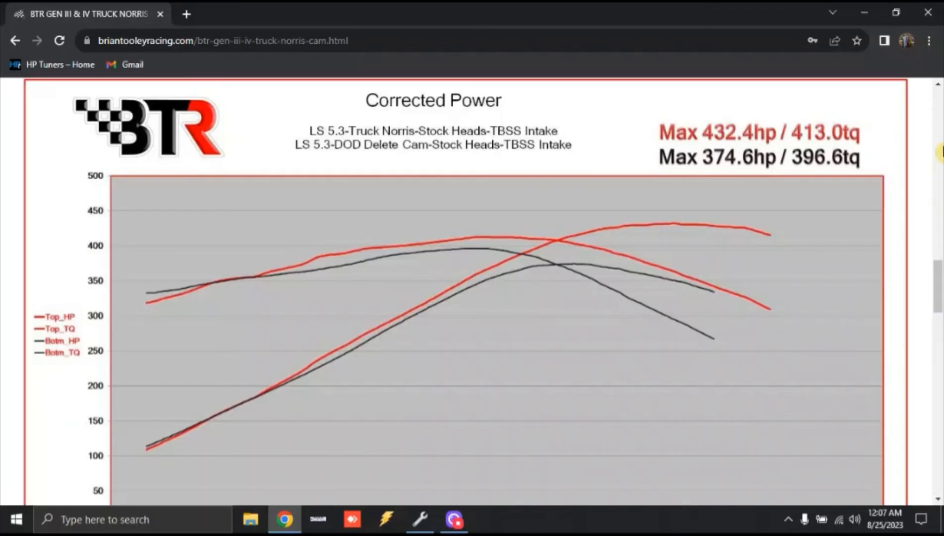
{"action": "mouse_move", "coordinate": [745, 144]}
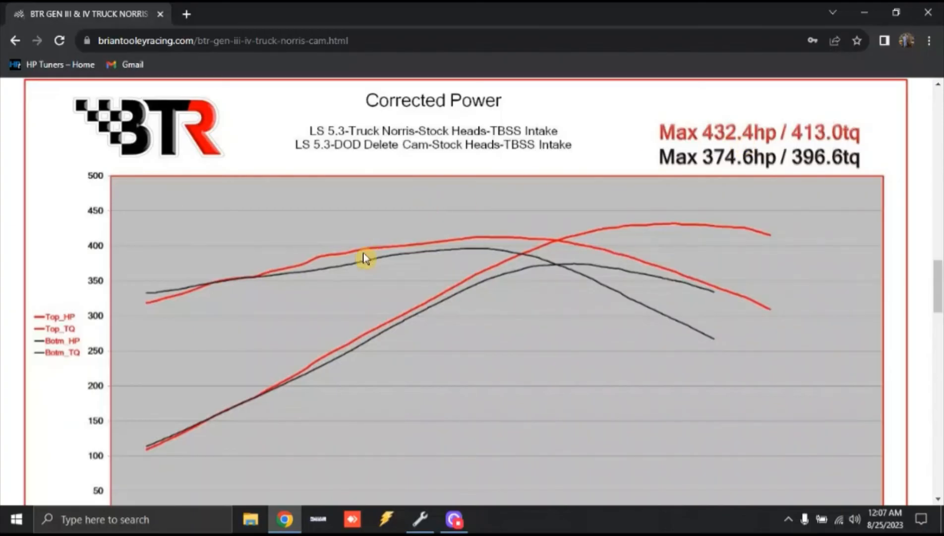
{"action": "mouse_move", "coordinate": [290, 271]}
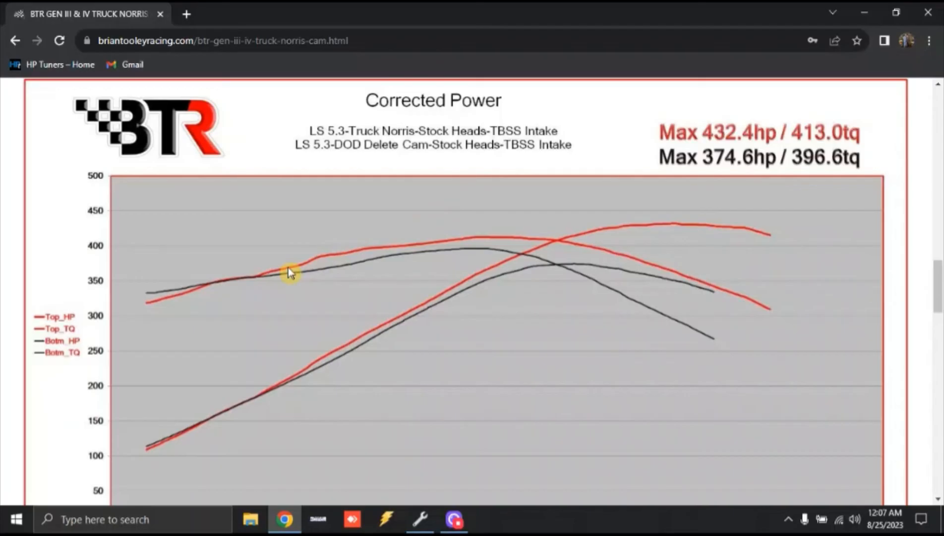
{"action": "mouse_move", "coordinate": [381, 275]}
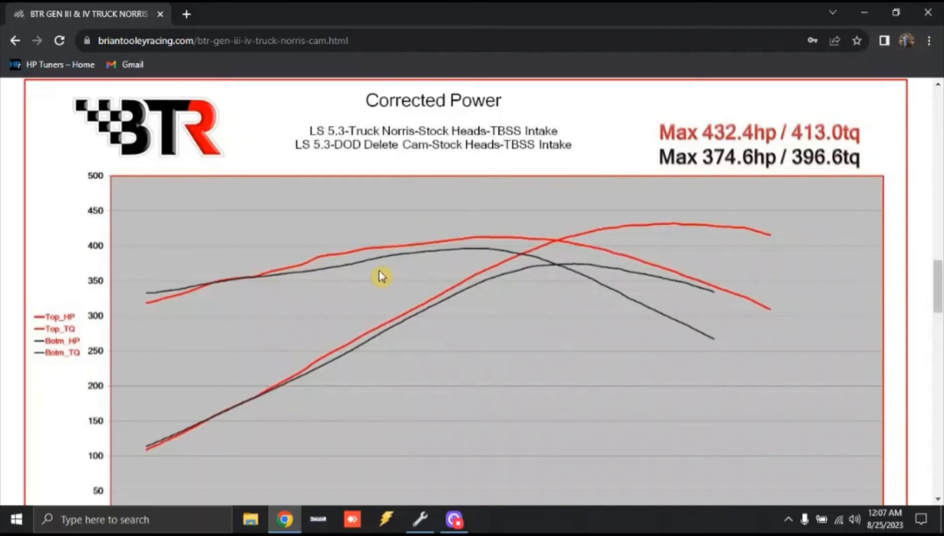
{"action": "mouse_move", "coordinate": [399, 265]}
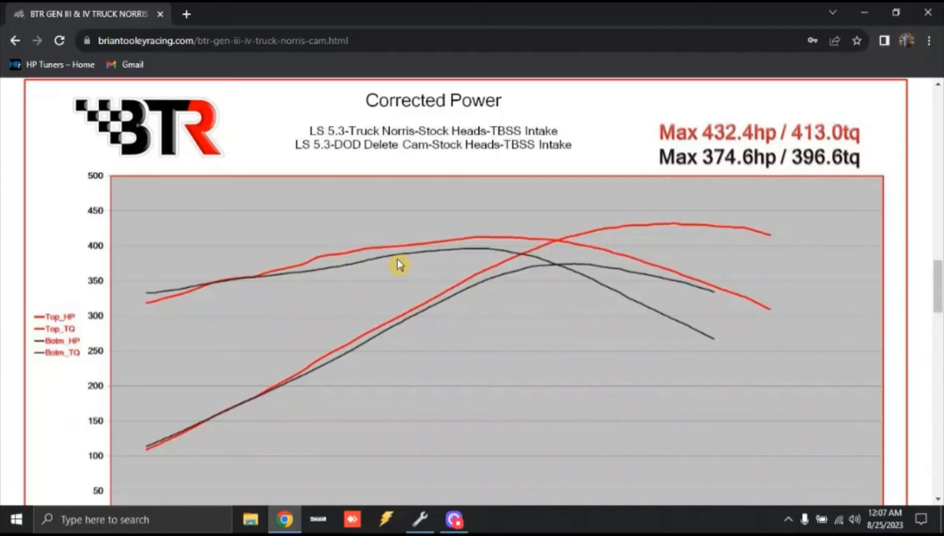
{"action": "mouse_move", "coordinate": [404, 322]}
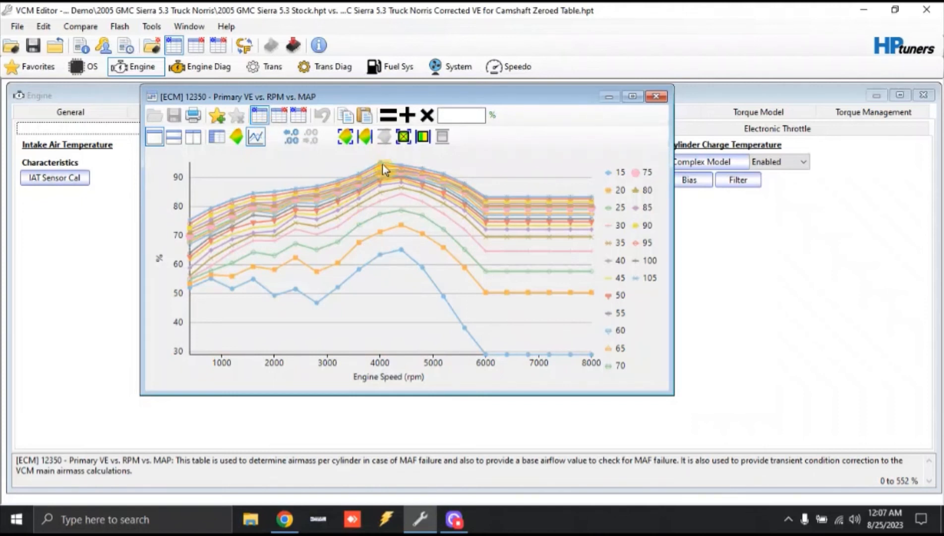
{"action": "mouse_move", "coordinate": [438, 178]}
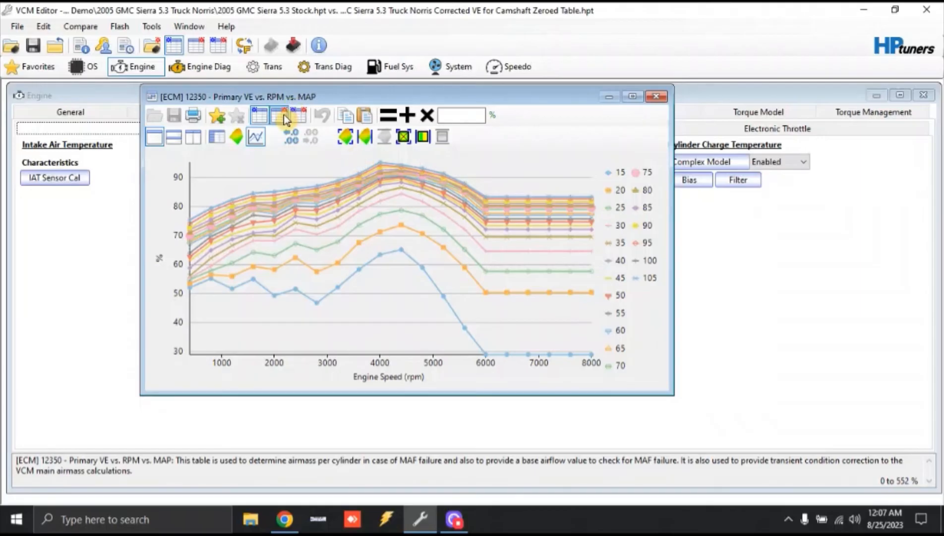
Step: After checking the dyno chart, return to VCM Editor and show the main file's Primary VE values
{"action": "left_click", "coordinate": [278, 115]}
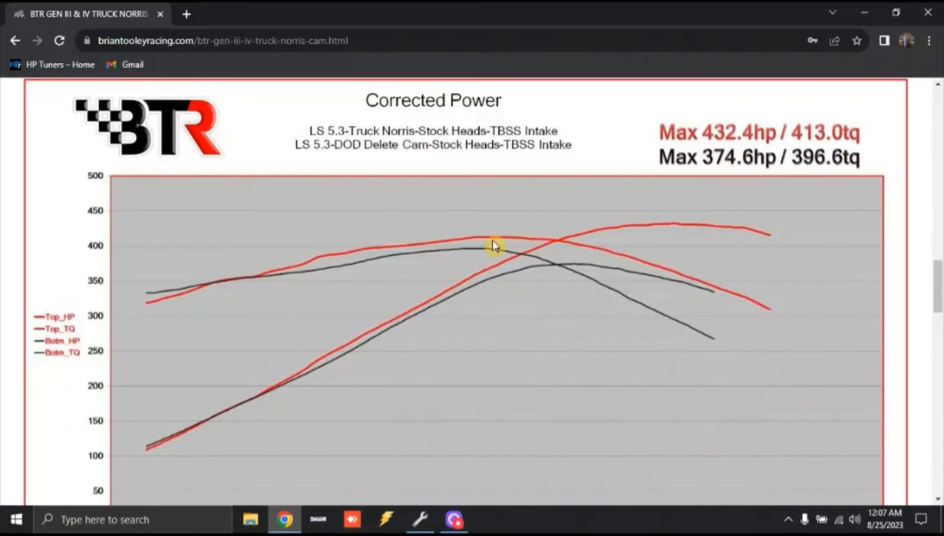
{"action": "scroll", "scroll_direction": "down", "scroll_amount": 3}
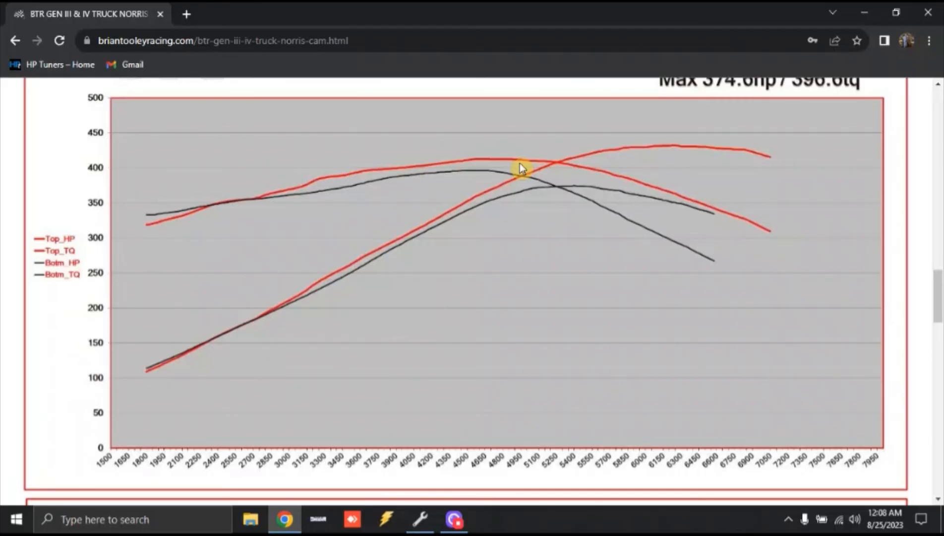
{"action": "mouse_move", "coordinate": [419, 514]}
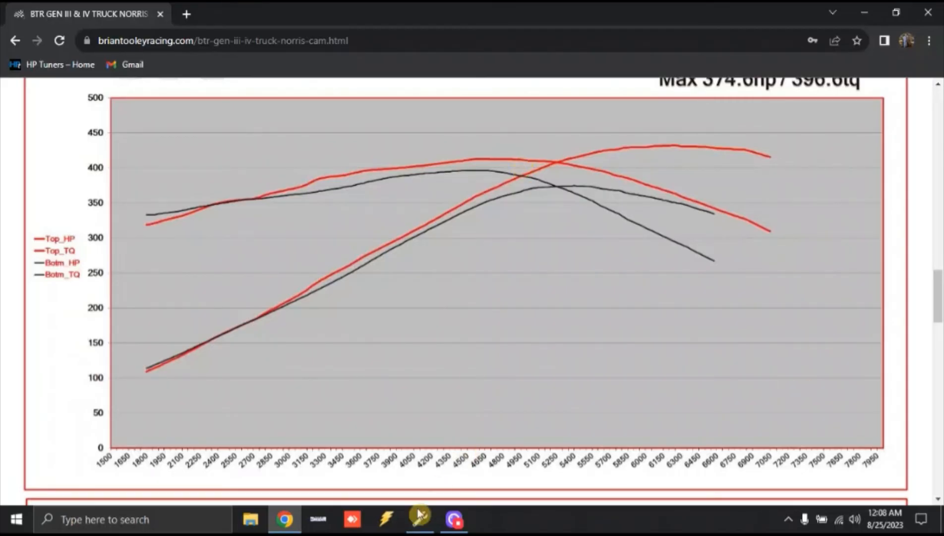
{"action": "left_click", "coordinate": [420, 518]}
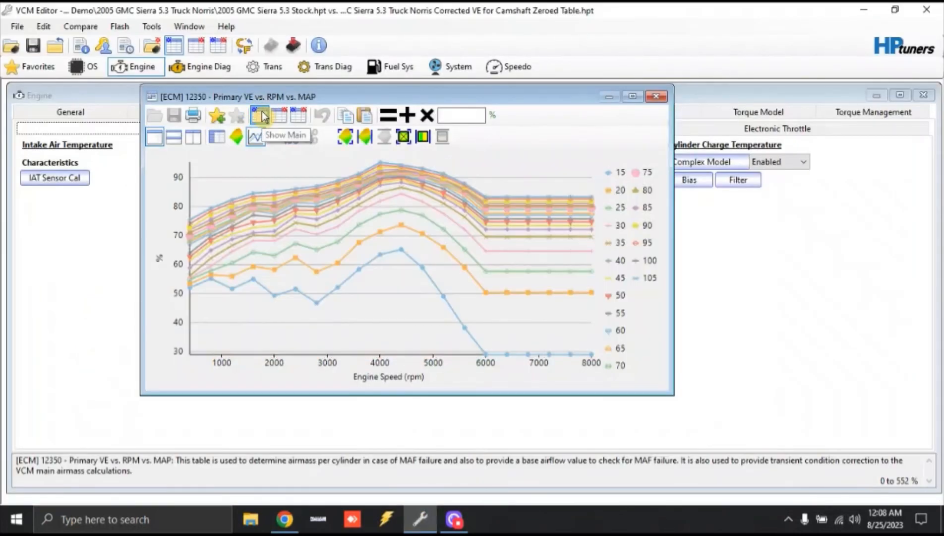
{"action": "left_click", "coordinate": [216, 137]}
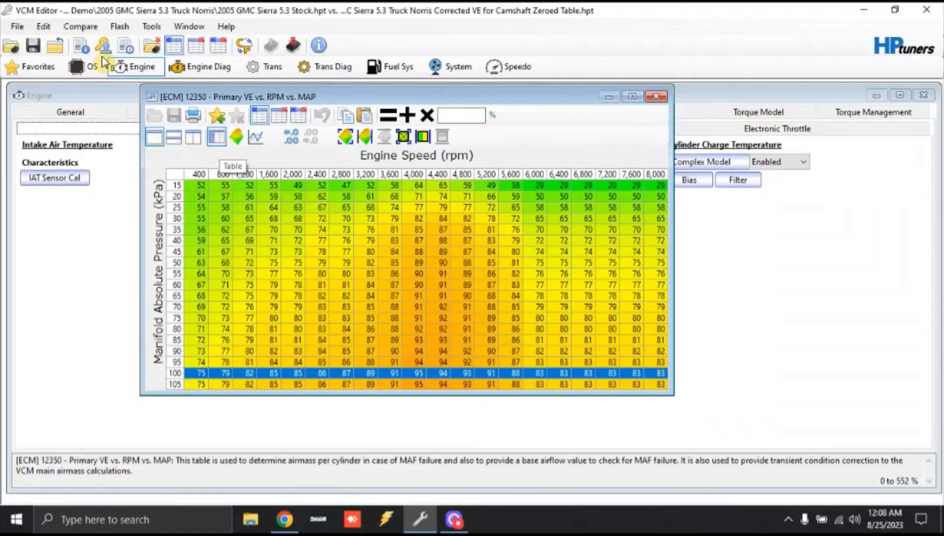
Step: Load the stock VE Zeroed tune with the Truck Norris corrected file as the compare file
{"action": "left_click", "coordinate": [11, 45]}
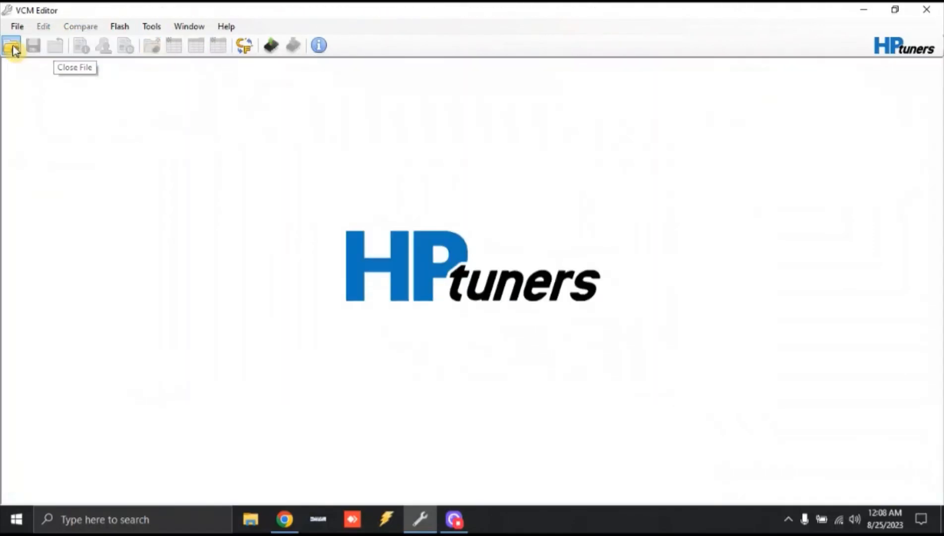
{"action": "left_click", "coordinate": [12, 46]}
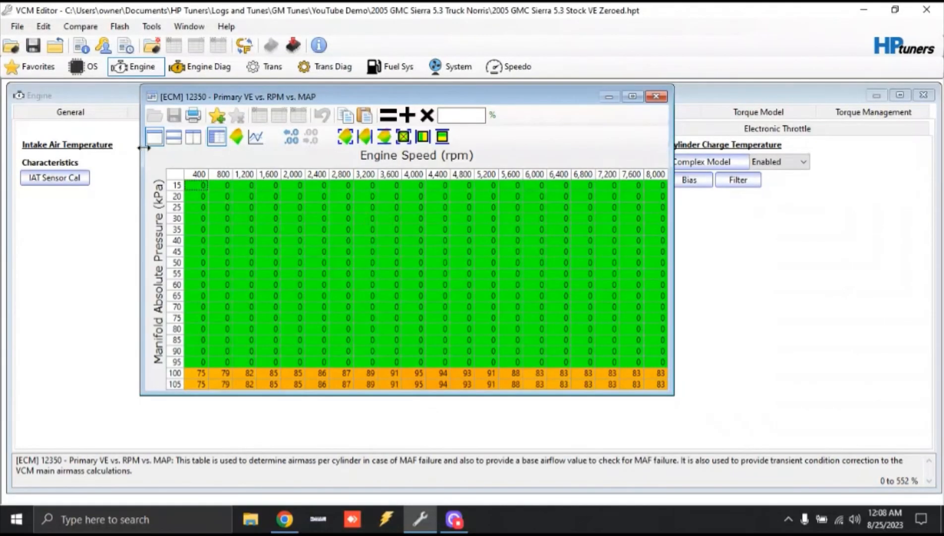
{"action": "left_click", "coordinate": [79, 26]}
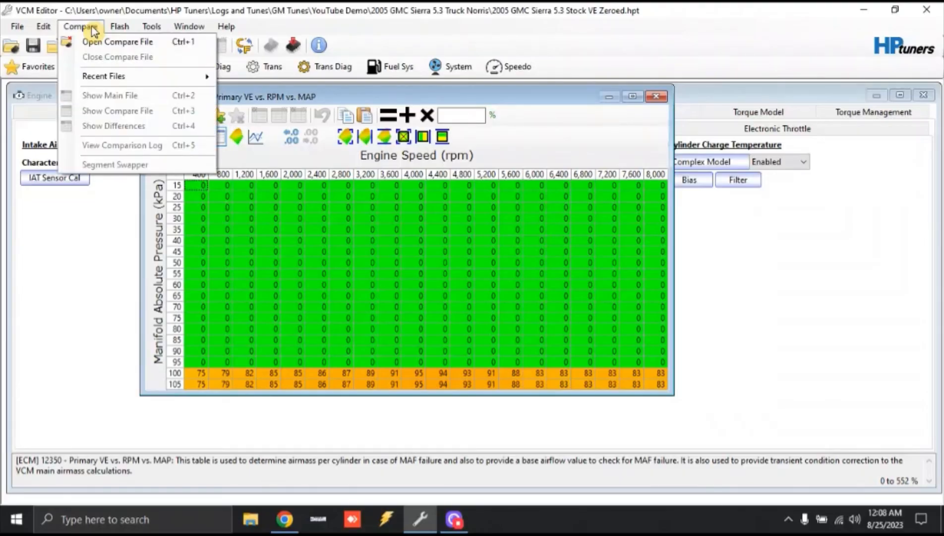
{"action": "left_click", "coordinate": [117, 42]}
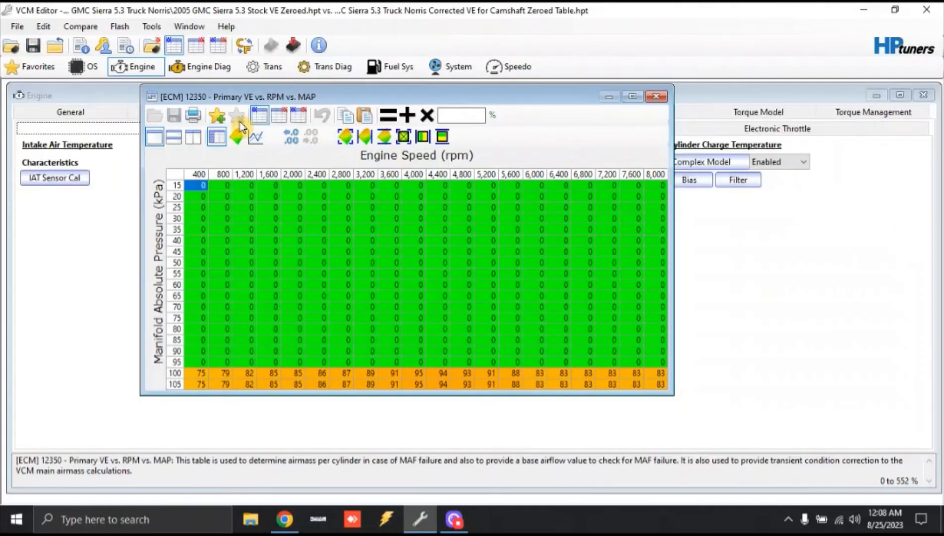
{"action": "mouse_move", "coordinate": [237, 116]}
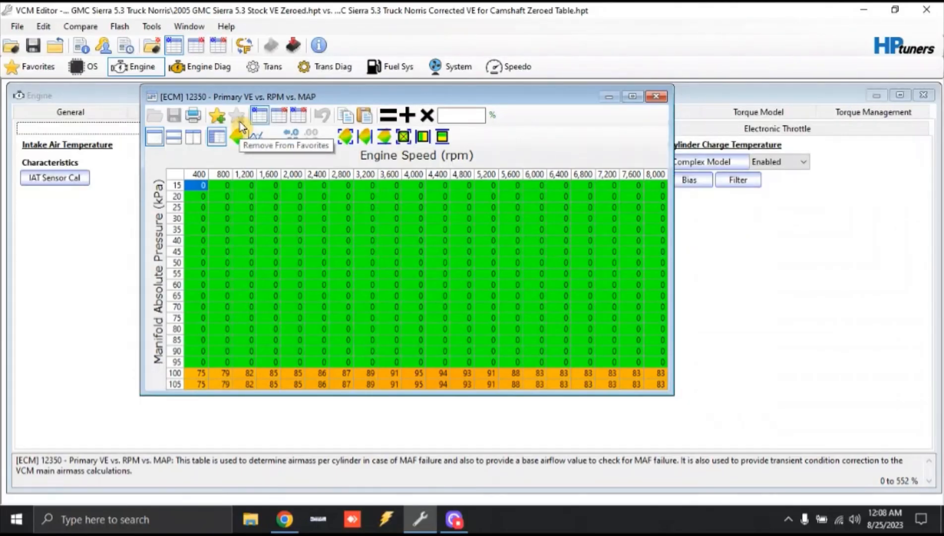
Step: Show the compare file's VE values and select the 6,000 rpm column
{"action": "left_click", "coordinate": [278, 115]}
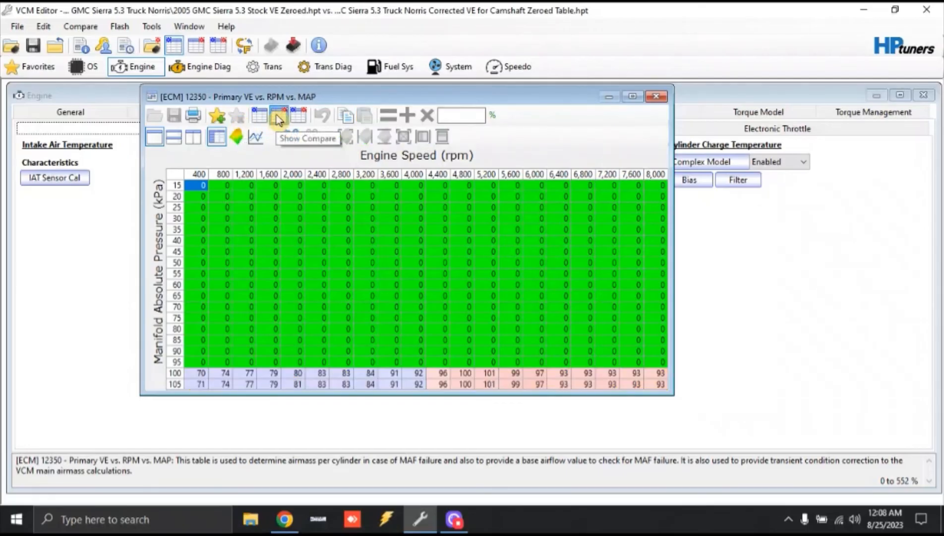
{"action": "mouse_move", "coordinate": [258, 115]}
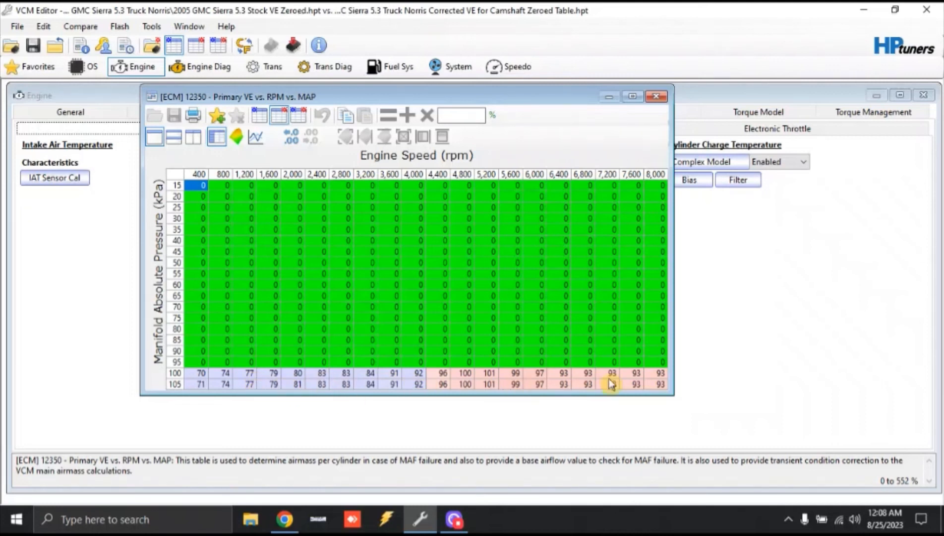
{"action": "mouse_move", "coordinate": [485, 193]}
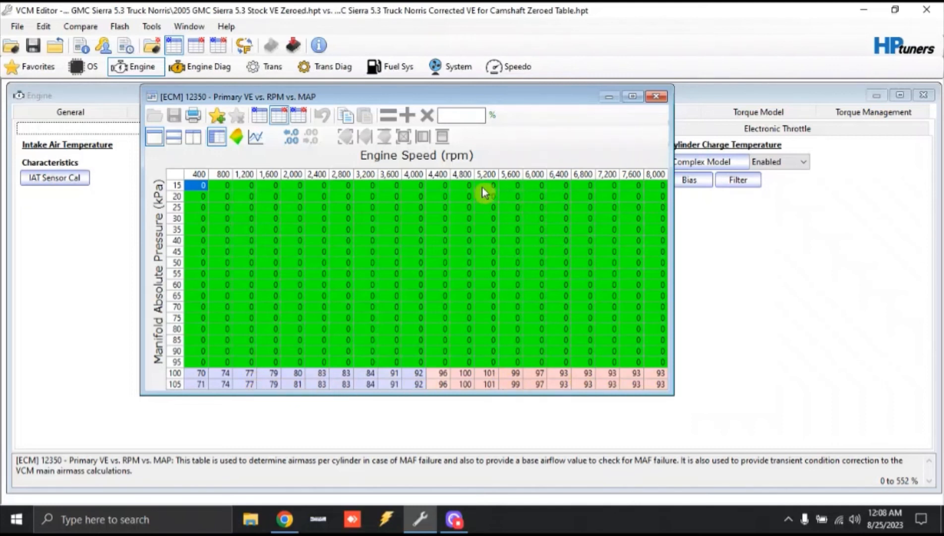
{"action": "mouse_move", "coordinate": [535, 182]}
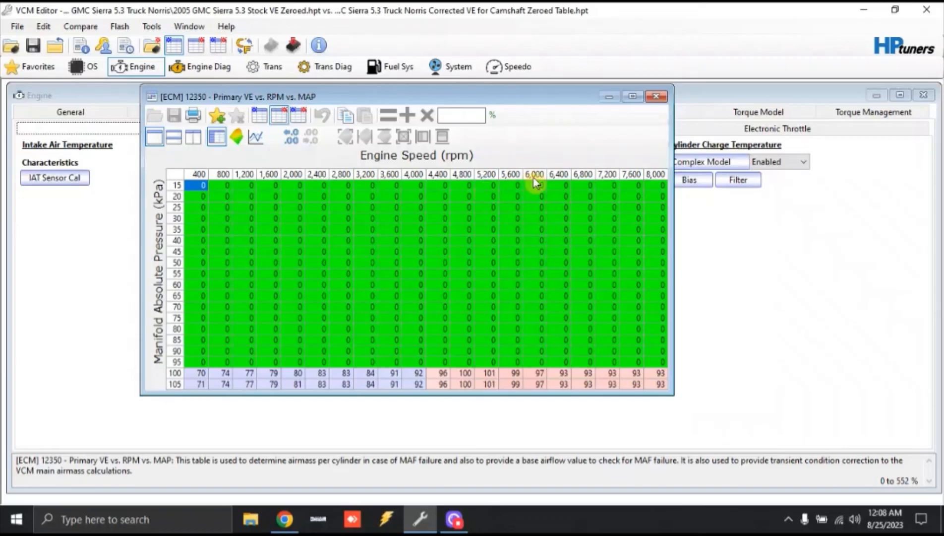
{"action": "left_click", "coordinate": [535, 174]}
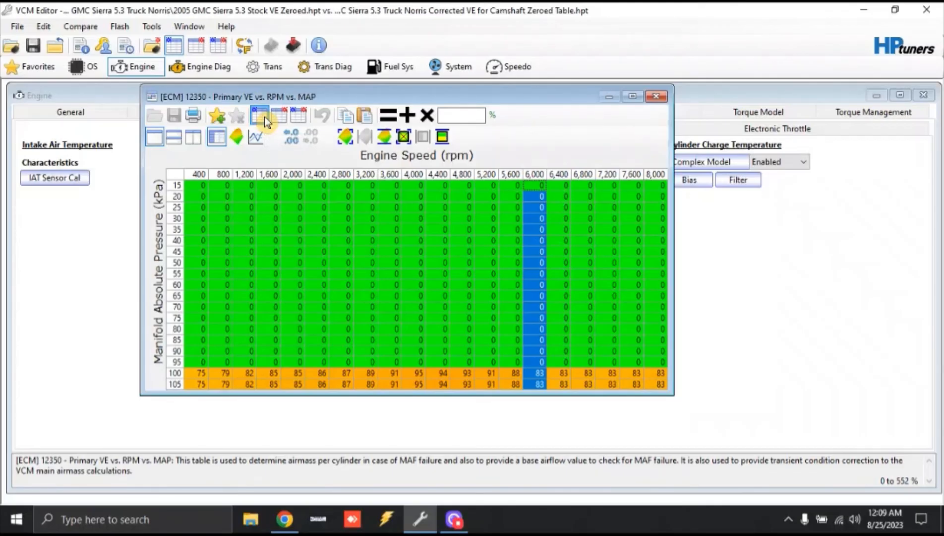
{"action": "mouse_move", "coordinate": [168, 23]}
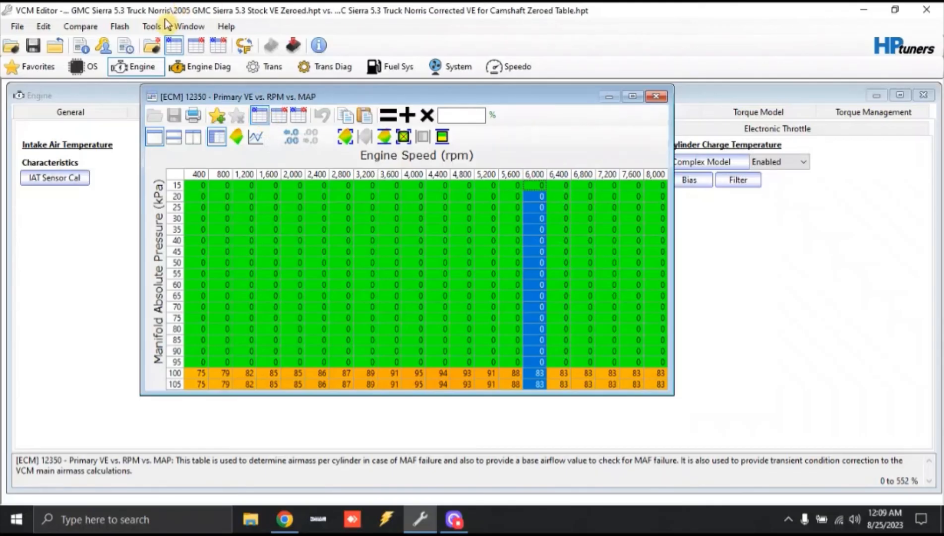
Step: Compute the compare-to-stock VE ratio (about 1.169) in the built-in calculator
{"action": "left_click", "coordinate": [151, 26]}
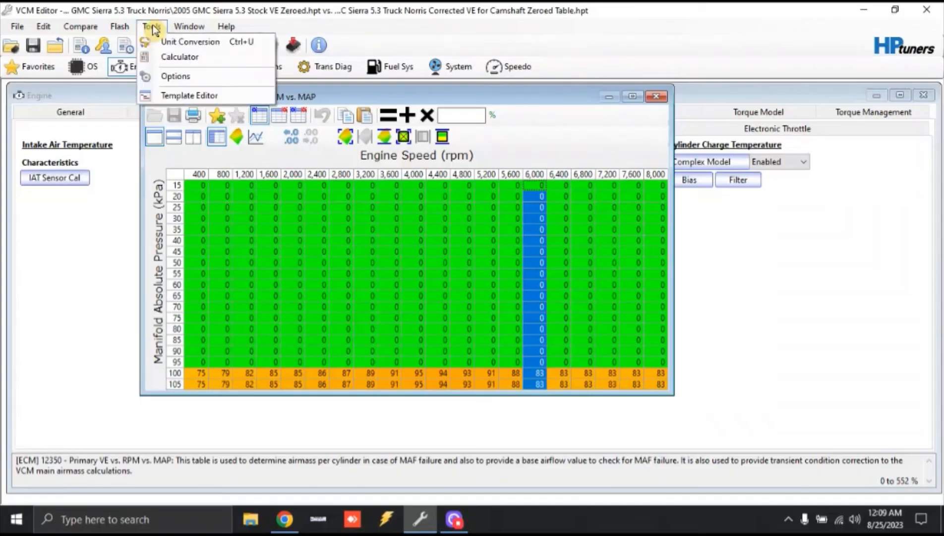
{"action": "left_click", "coordinate": [181, 55]}
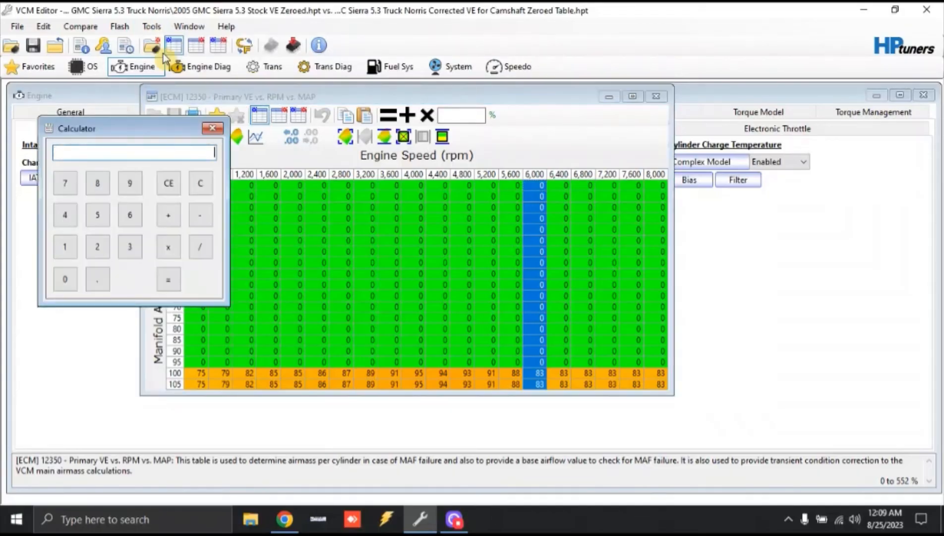
{"action": "left_click", "coordinate": [168, 215]}
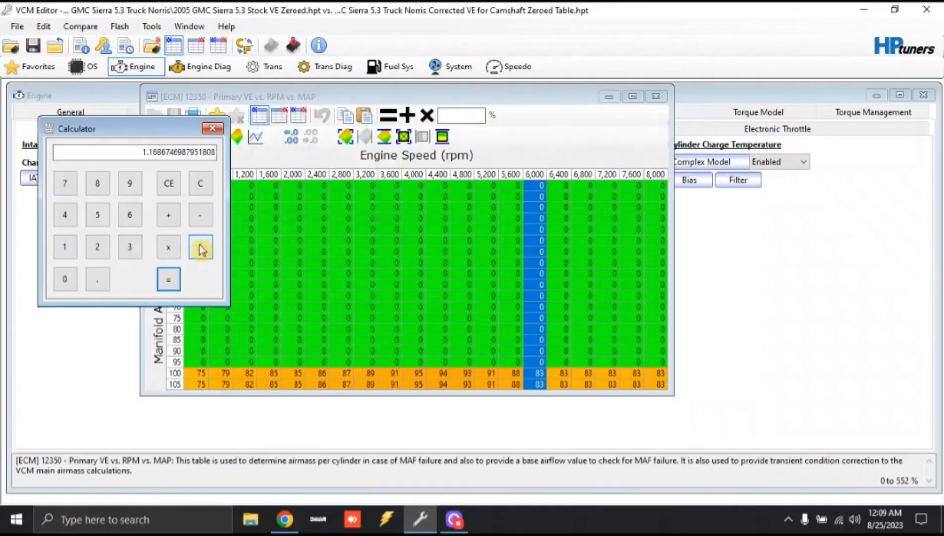
{"action": "left_click", "coordinate": [200, 247]}
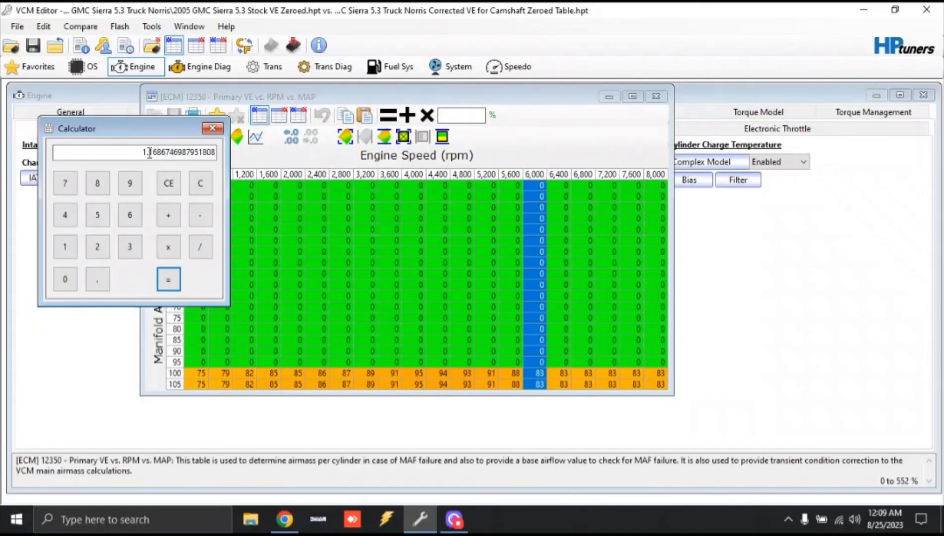
Step: Check the BTR dyno chart, then compute the peak-power ratio 432/374 (about 1.155)
{"action": "left_click", "coordinate": [285, 519]}
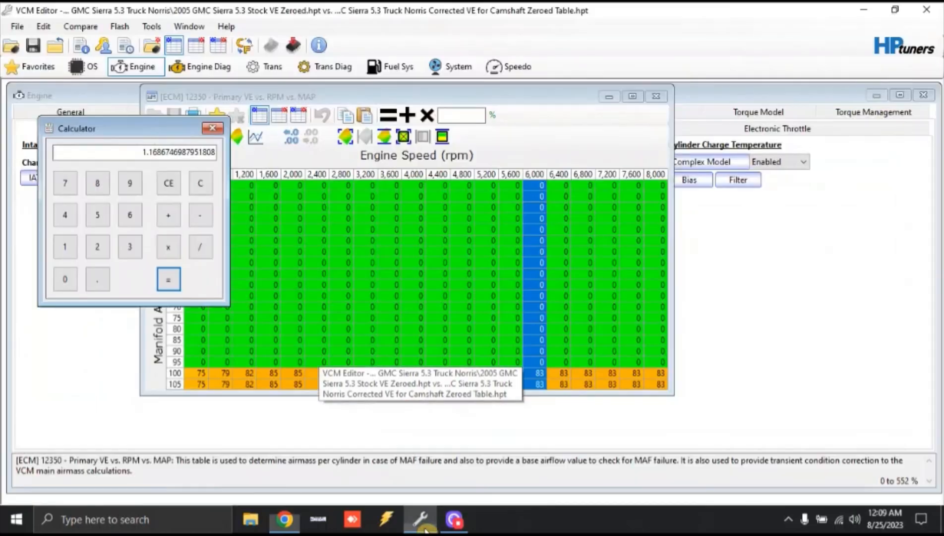
{"action": "left_click", "coordinate": [201, 184]}
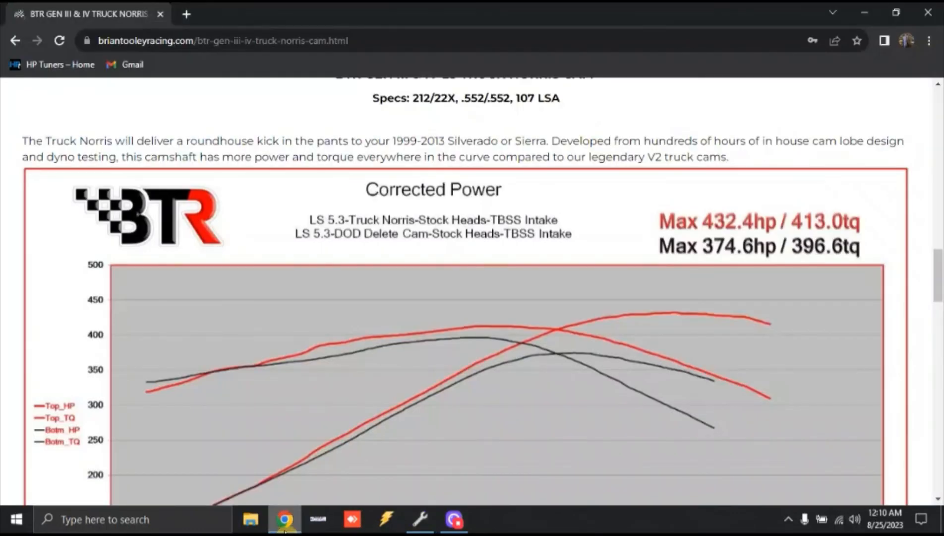
{"action": "left_click", "coordinate": [420, 519]}
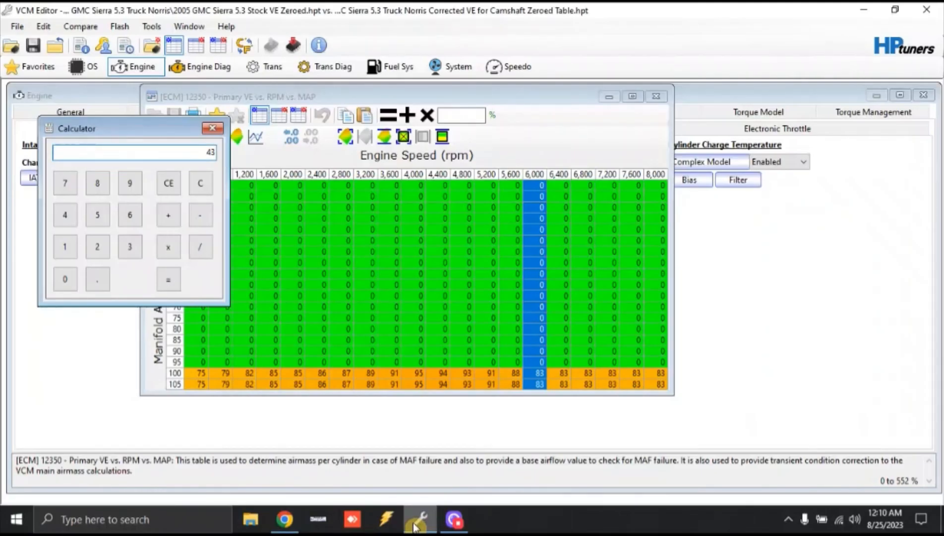
{"action": "left_click", "coordinate": [201, 247]}
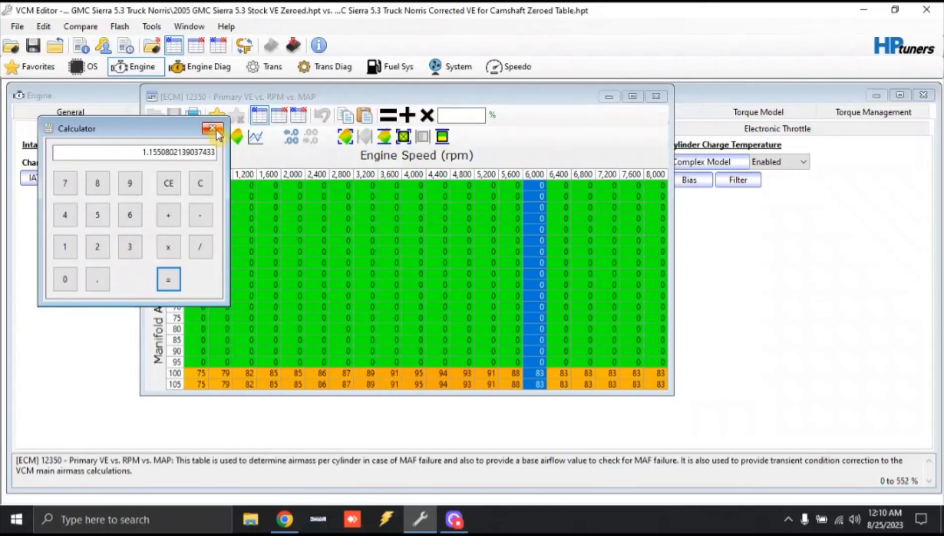
Step: Close the calculator and chart VE vs RPM in 2D, flipping stock/compare and ending on the Truck Norris curve
{"action": "left_click", "coordinate": [212, 128]}
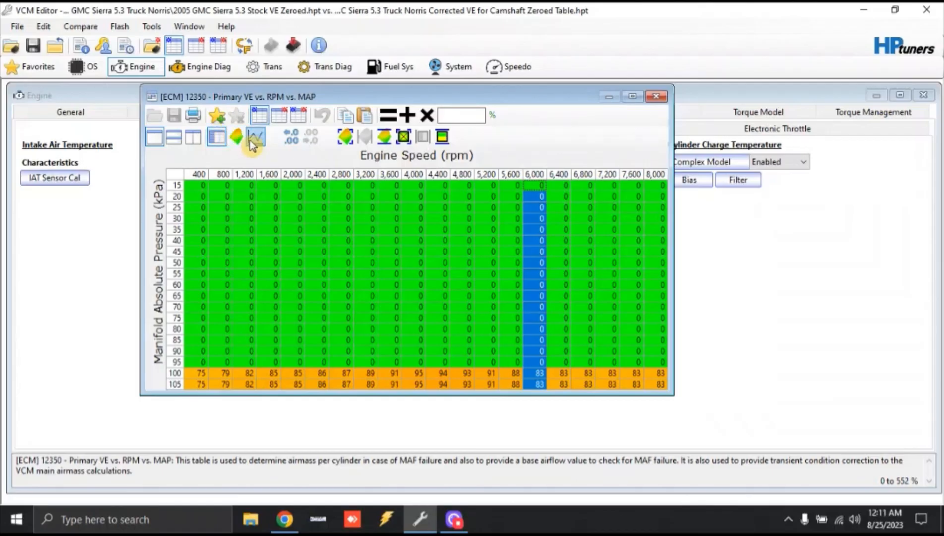
{"action": "left_click", "coordinate": [255, 137]}
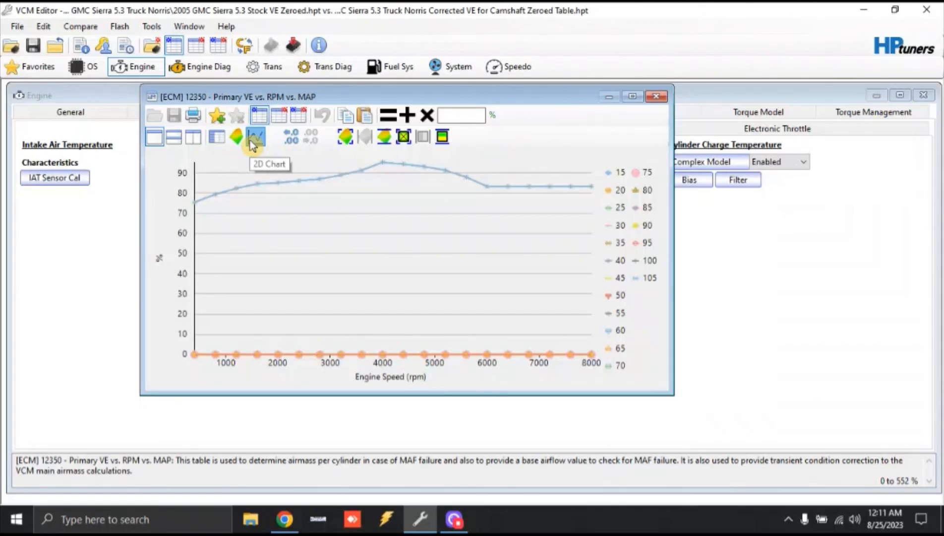
{"action": "left_click", "coordinate": [278, 115]}
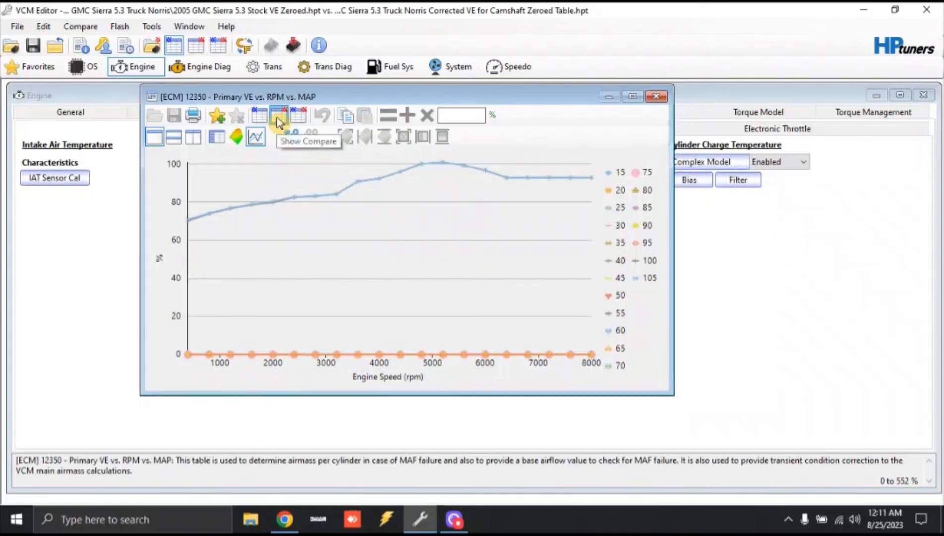
{"action": "left_click", "coordinate": [278, 115]}
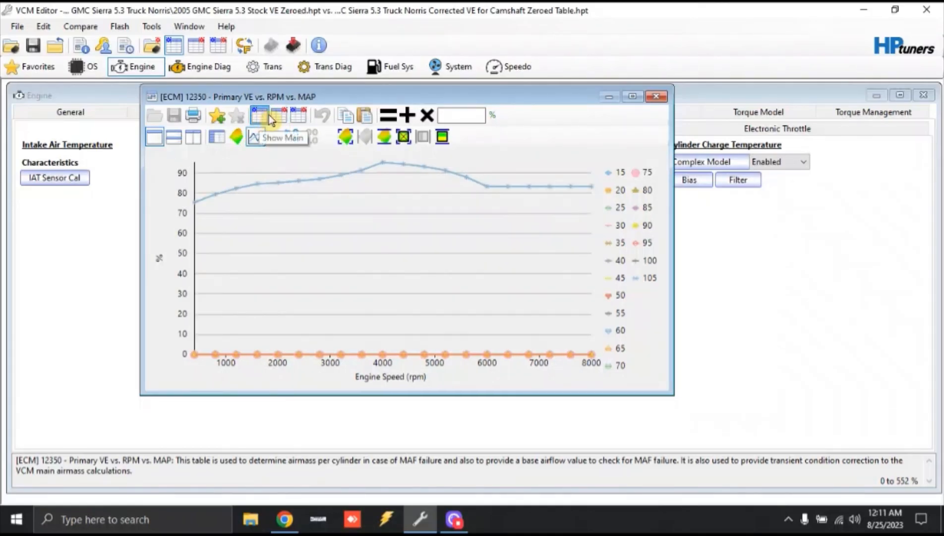
{"action": "left_click", "coordinate": [278, 115]}
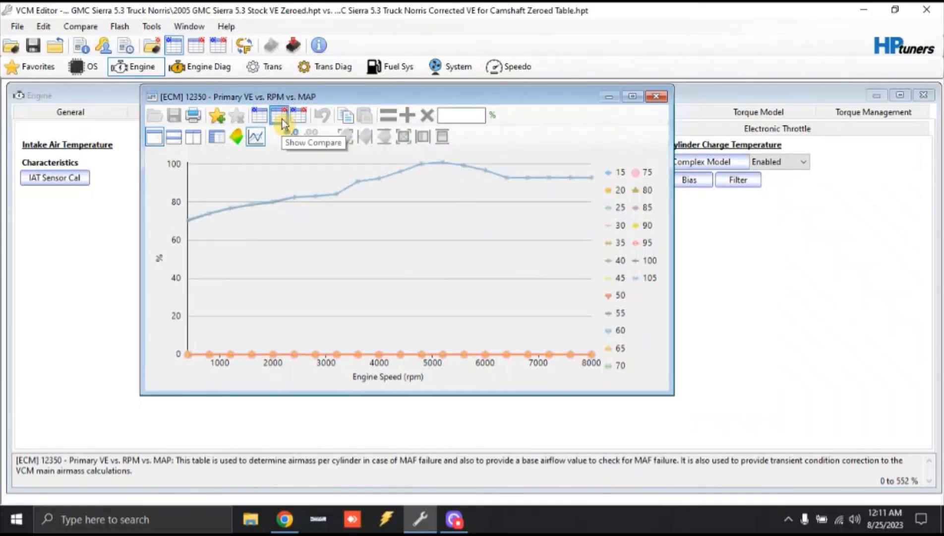